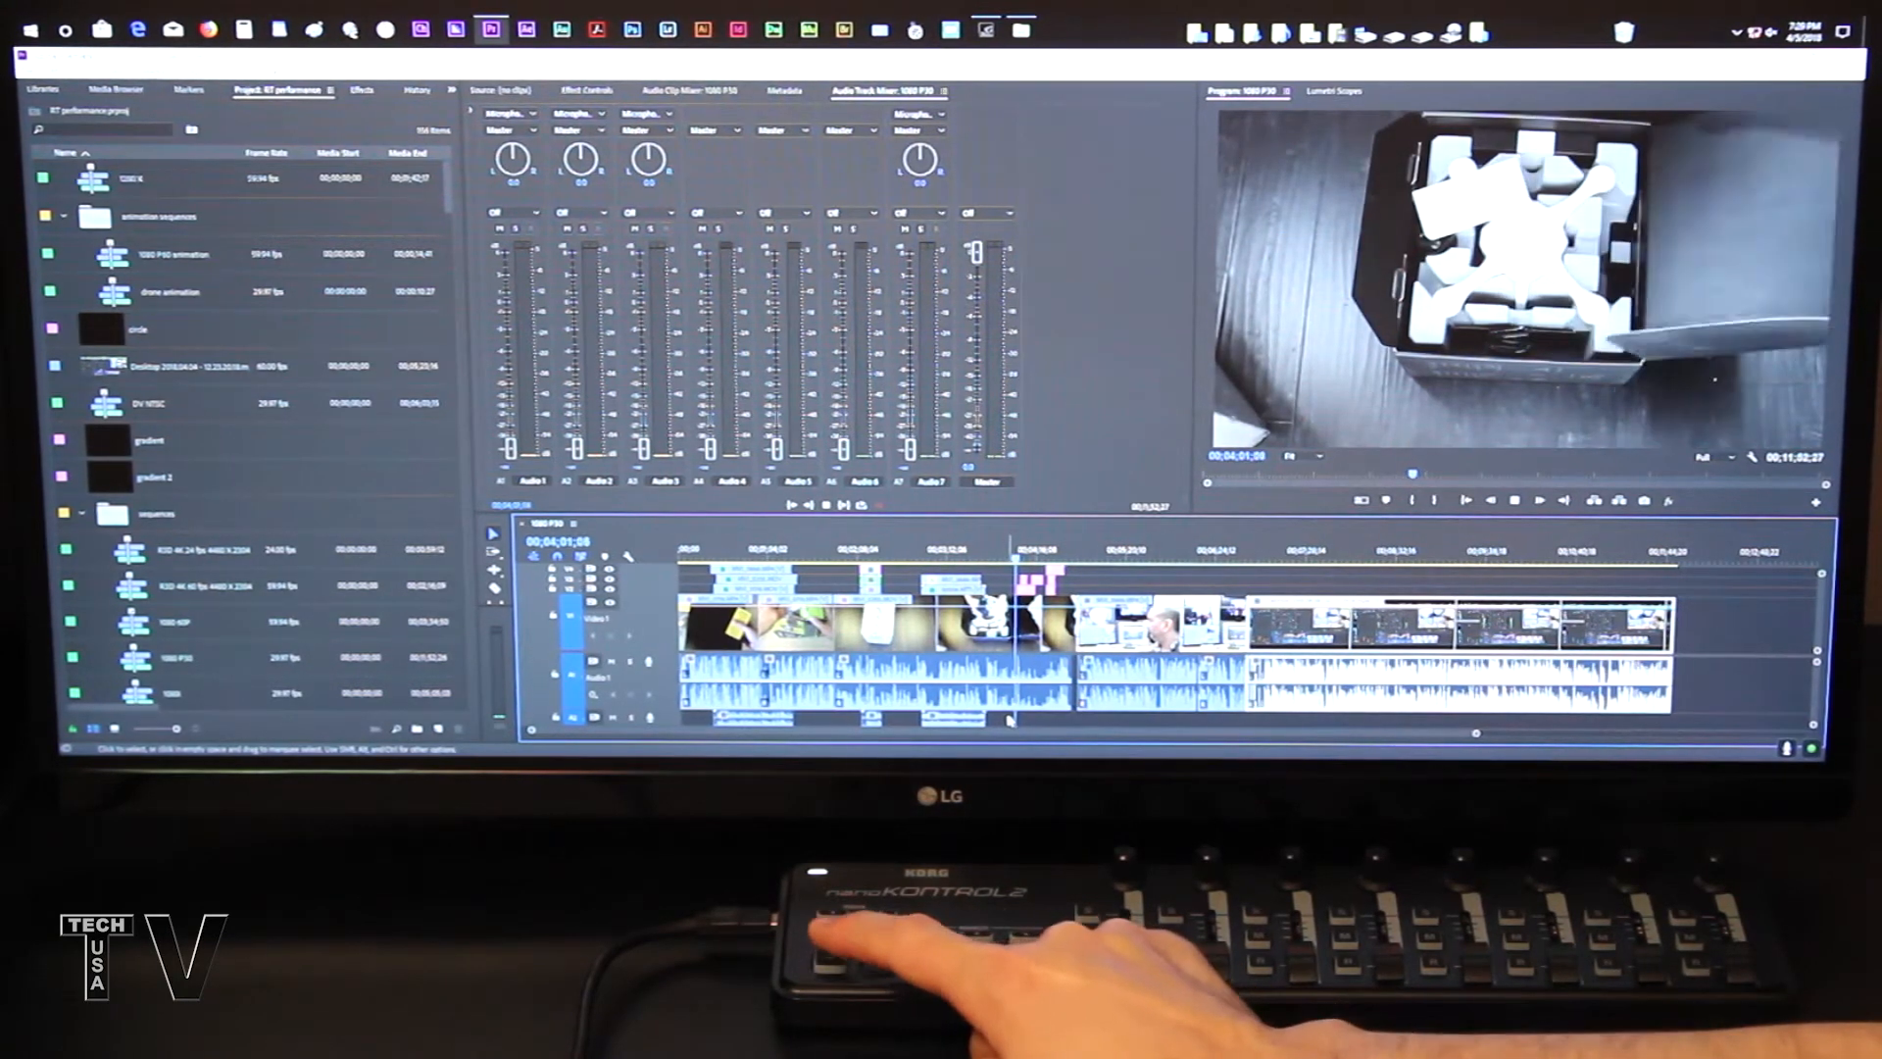
Step: Play the session and show the automation mode choices for the Audio 5 track
key("space")
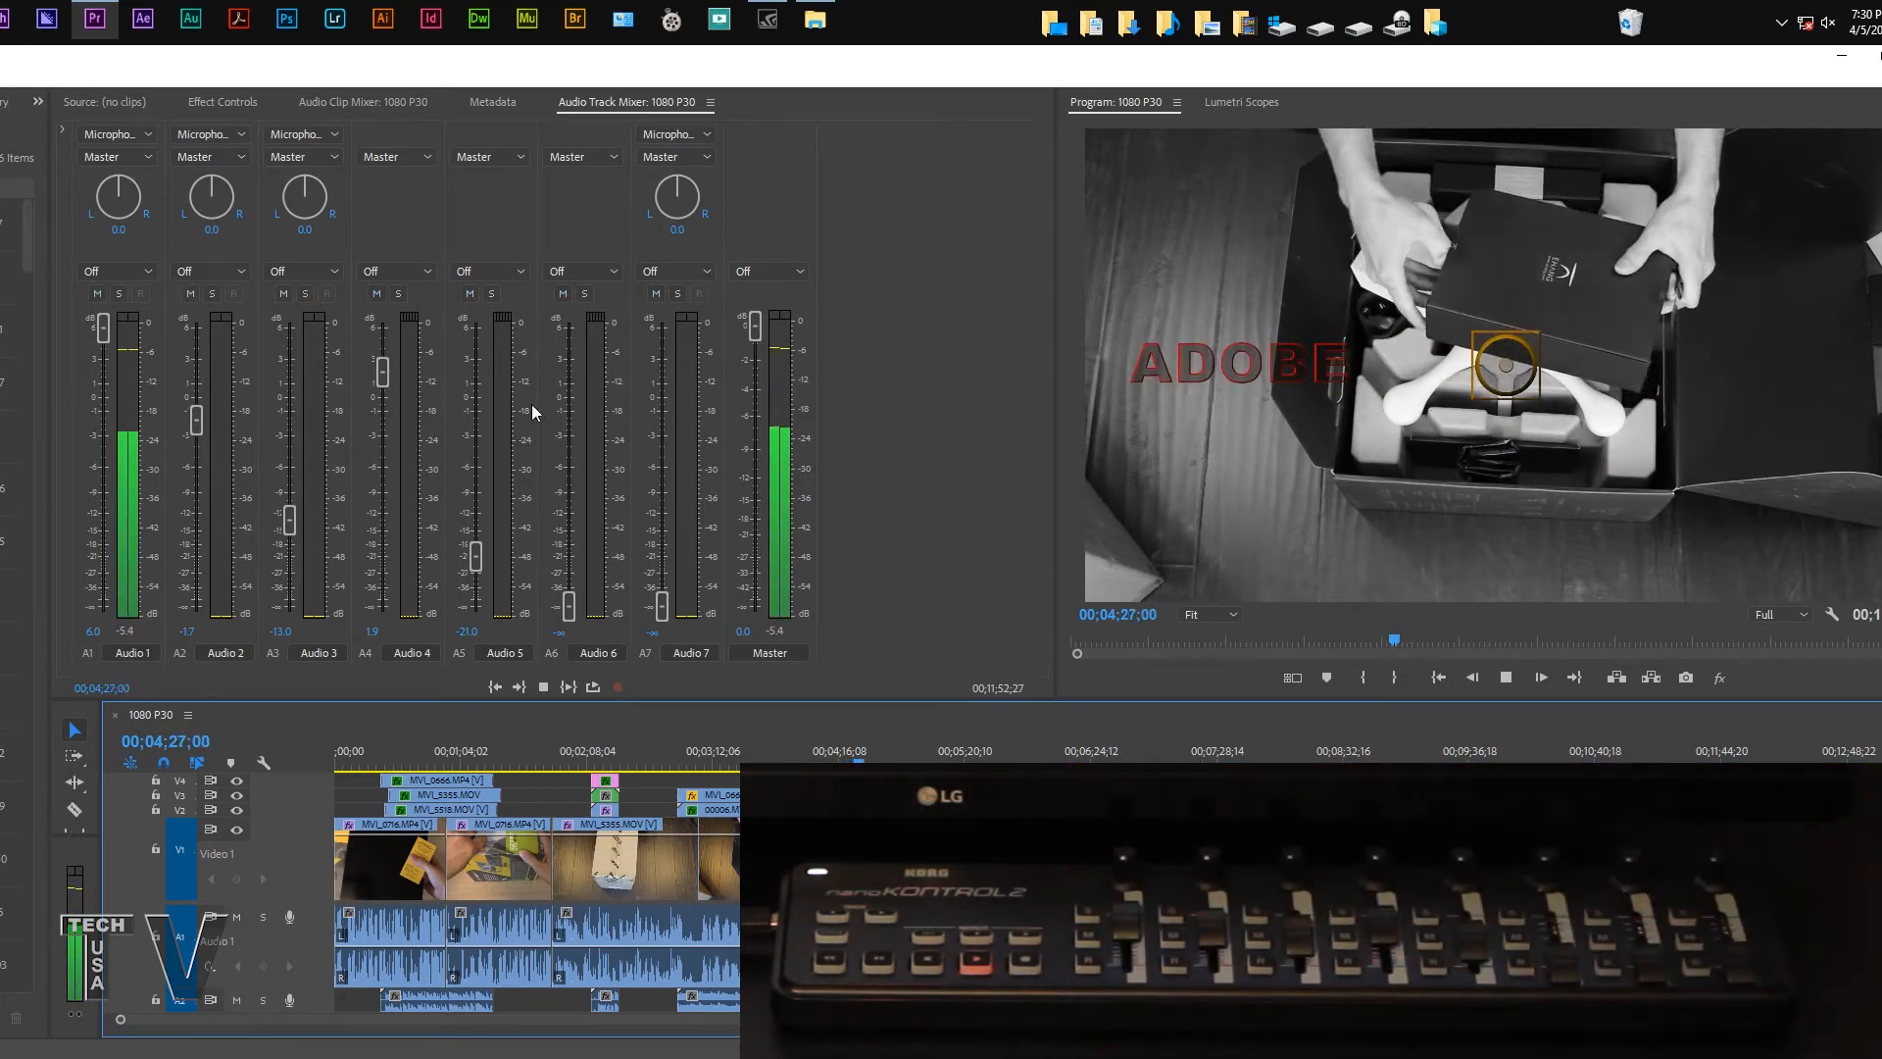
left_click(212, 292)
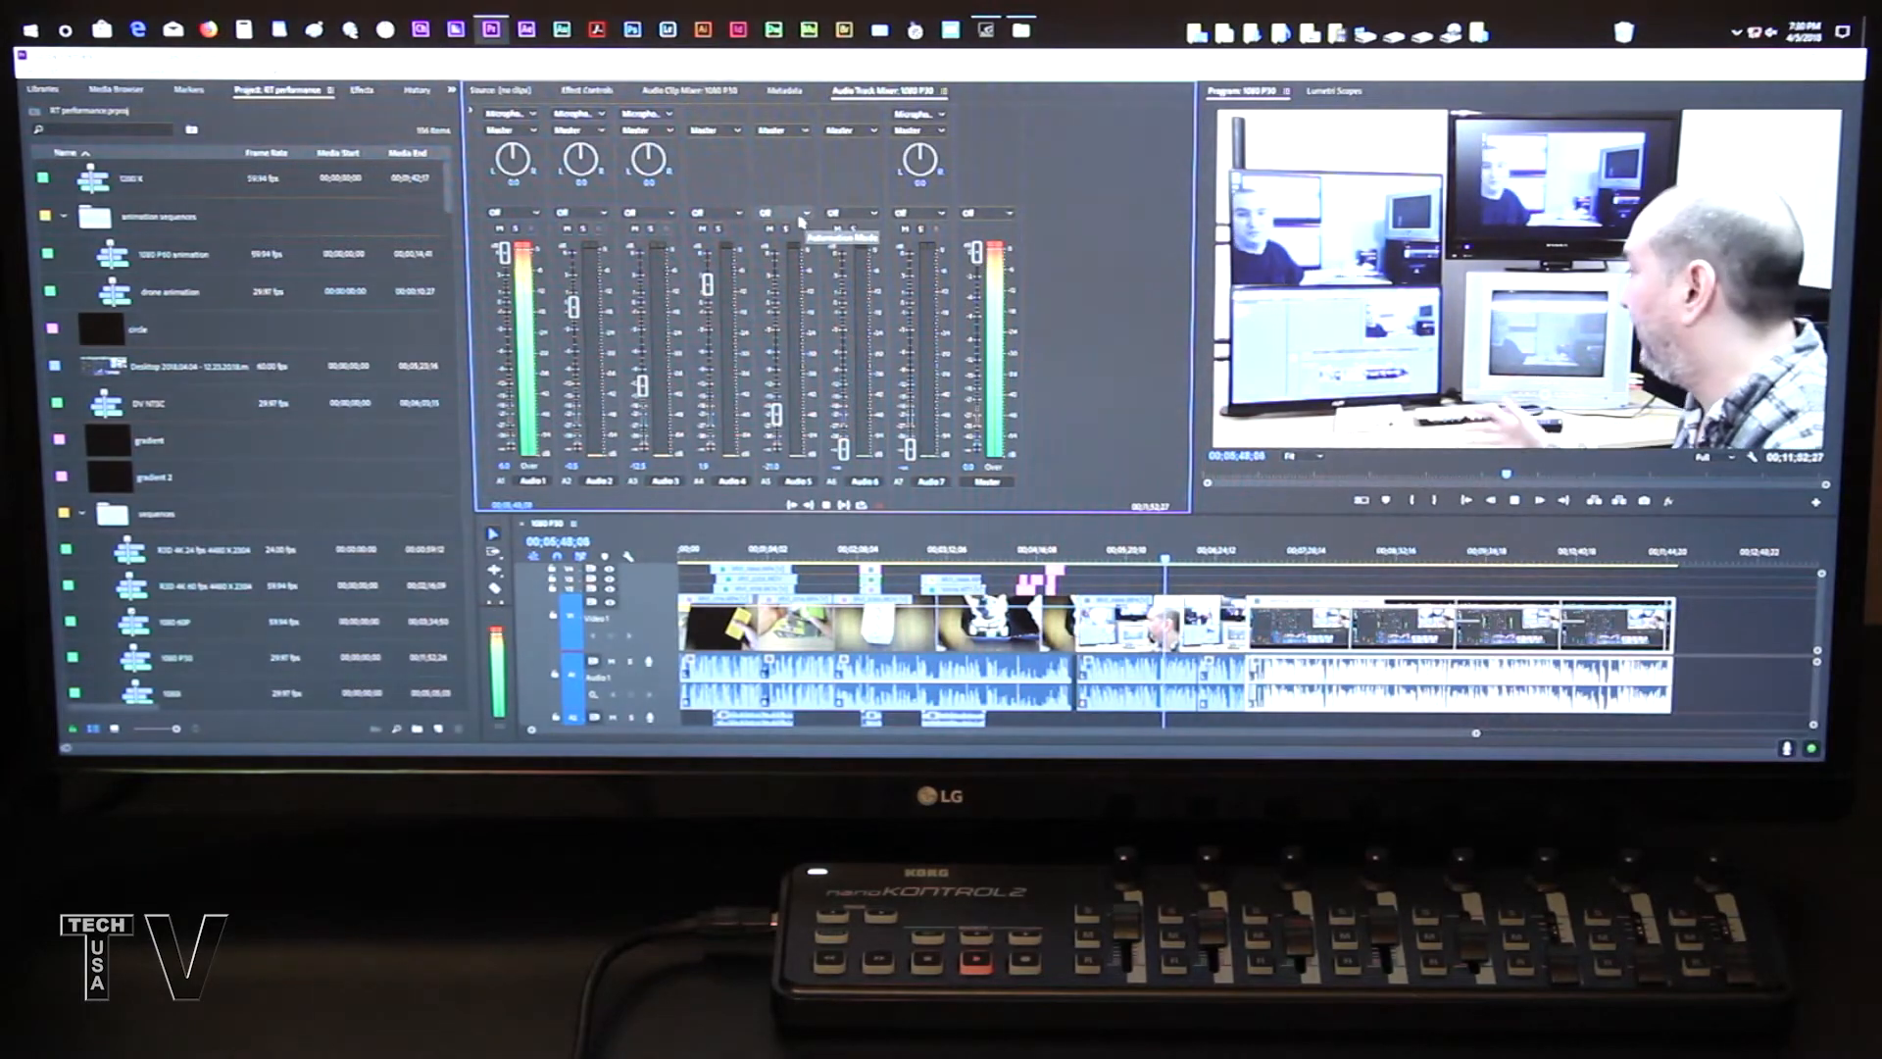
left_click(730, 270)
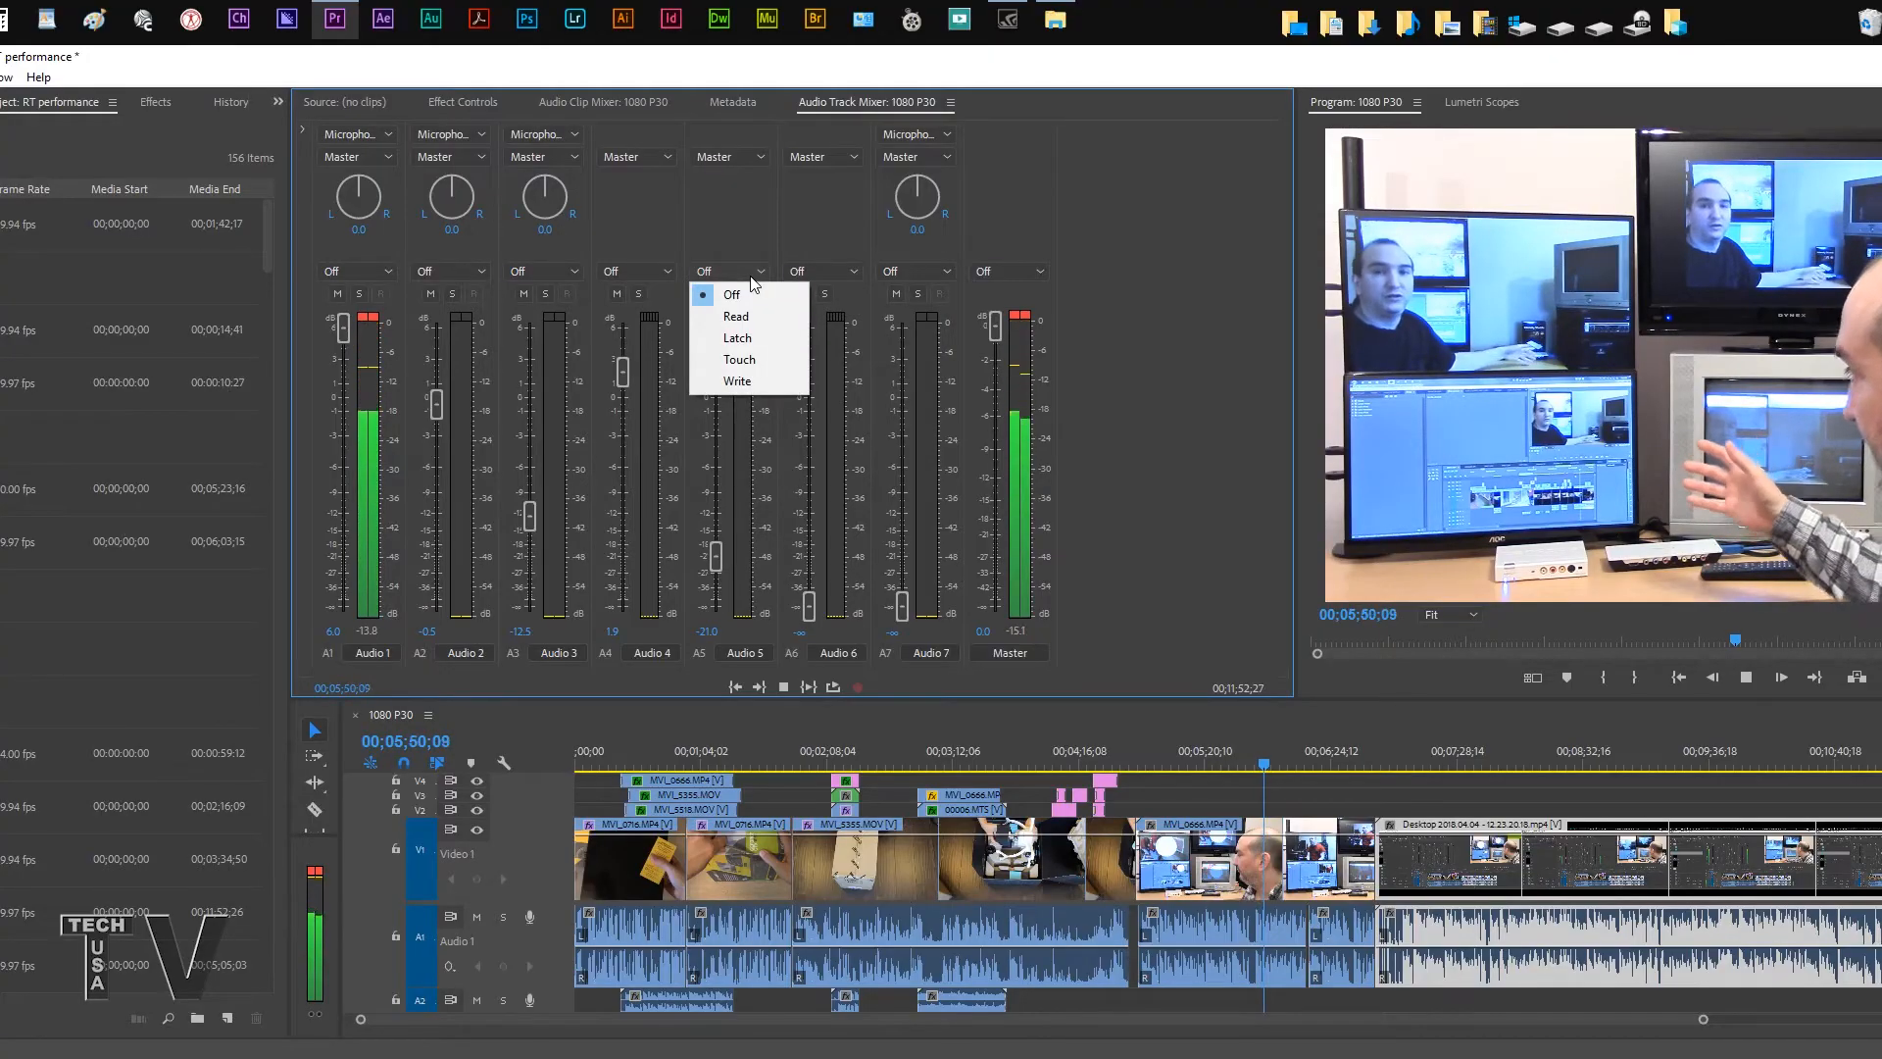
mouse_move(737, 380)
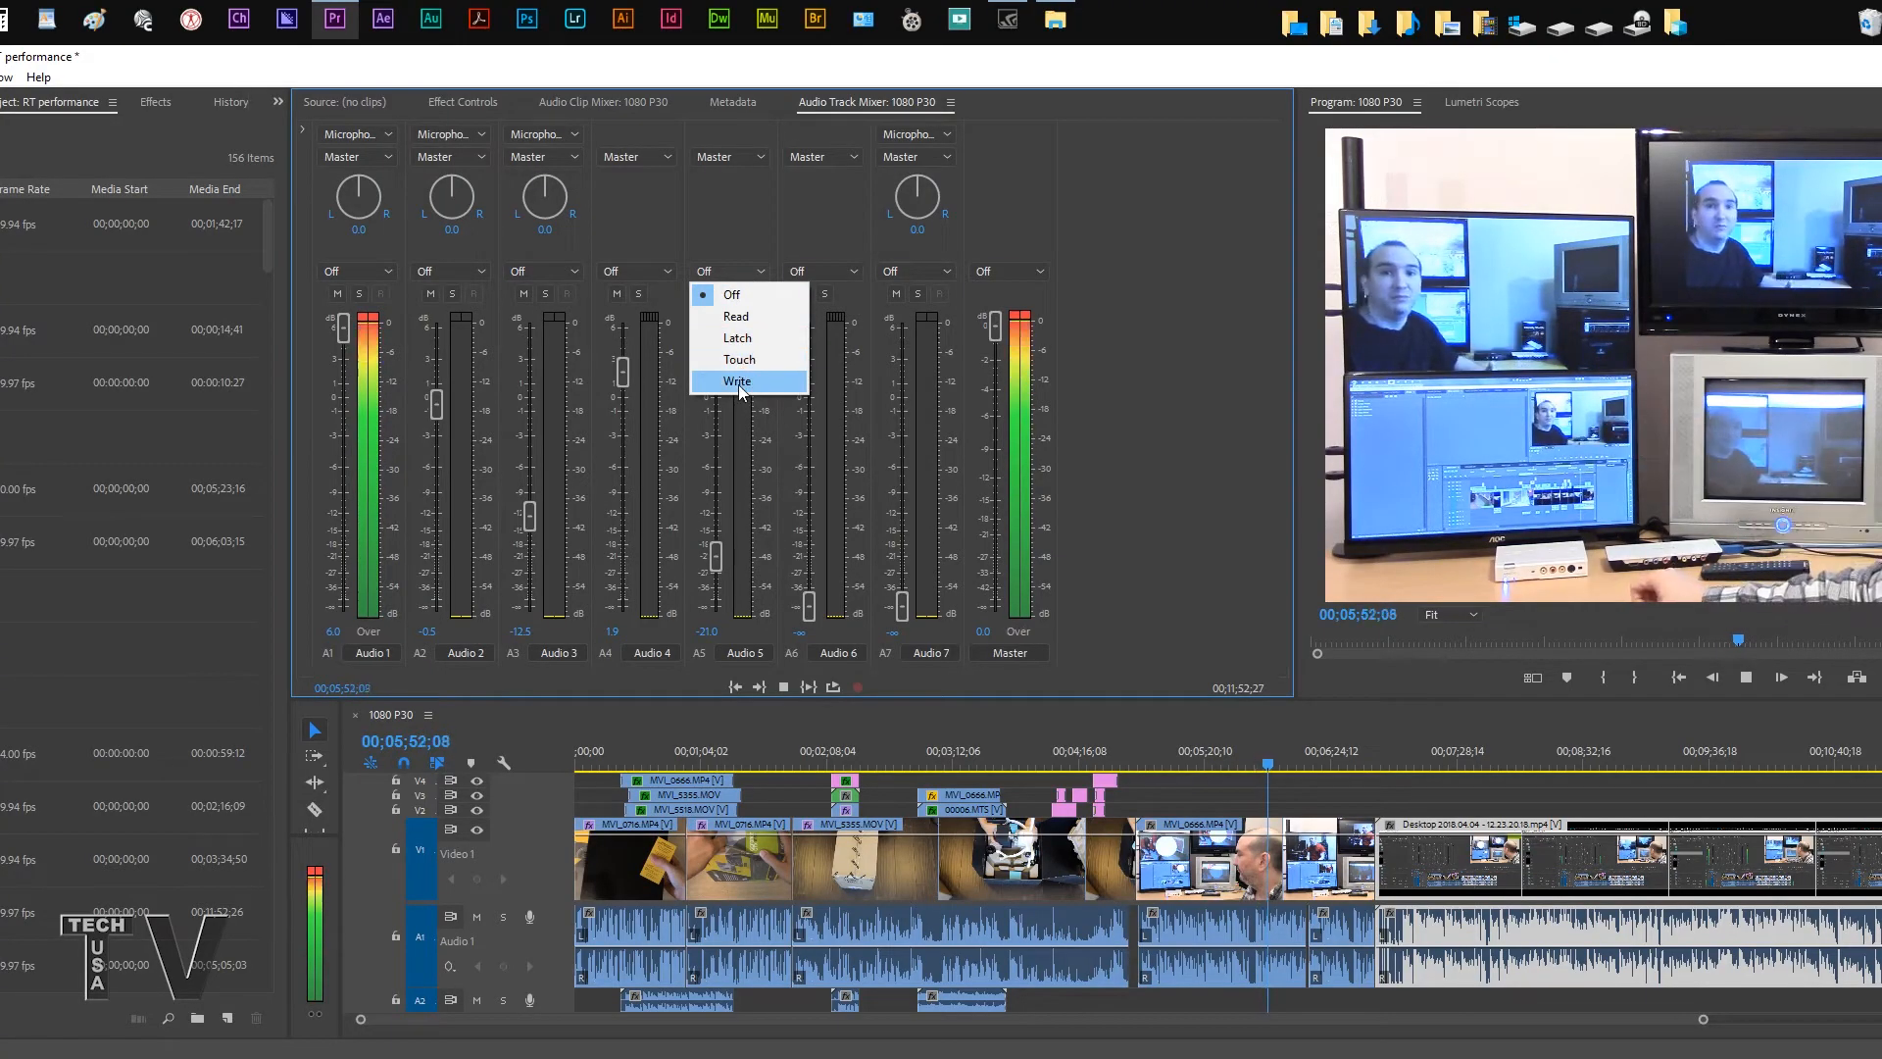
mouse_move(716, 216)
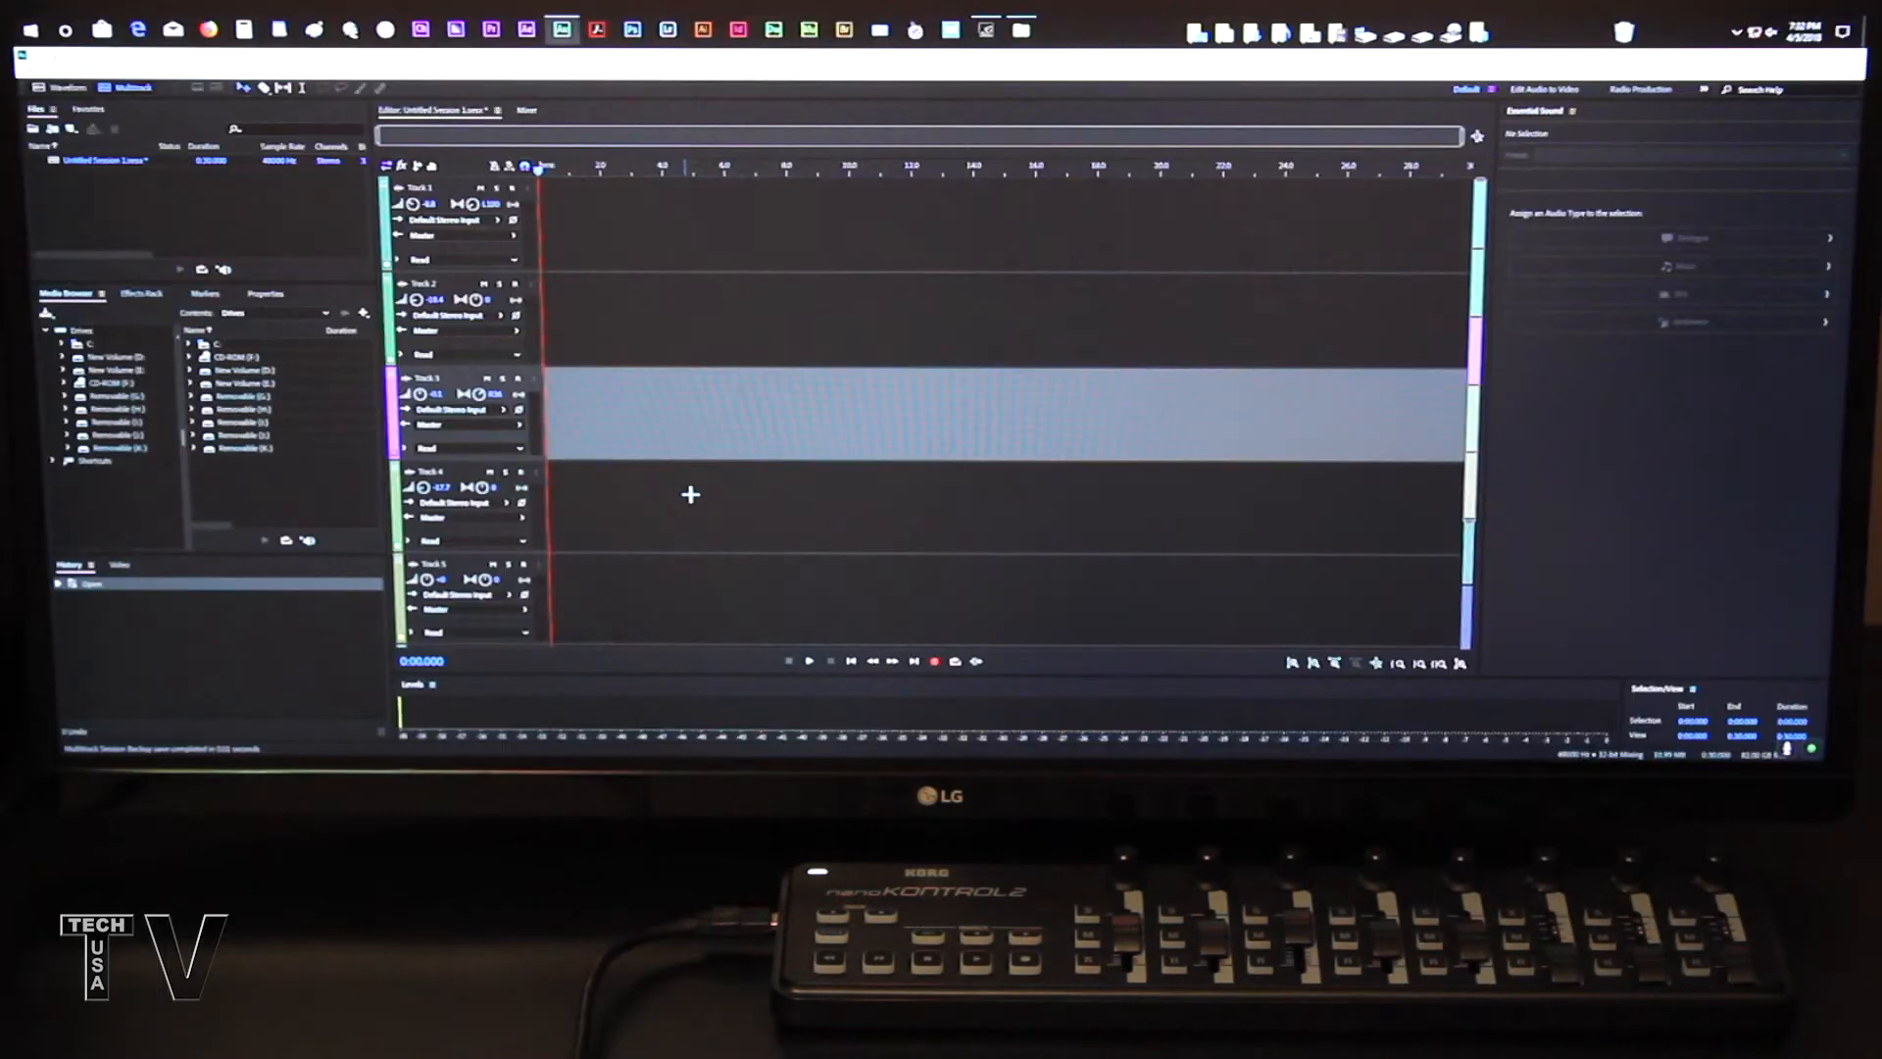
Step: Switch the untitled multitrack session to Mixer view with a channel strip per track
left_click(527, 110)
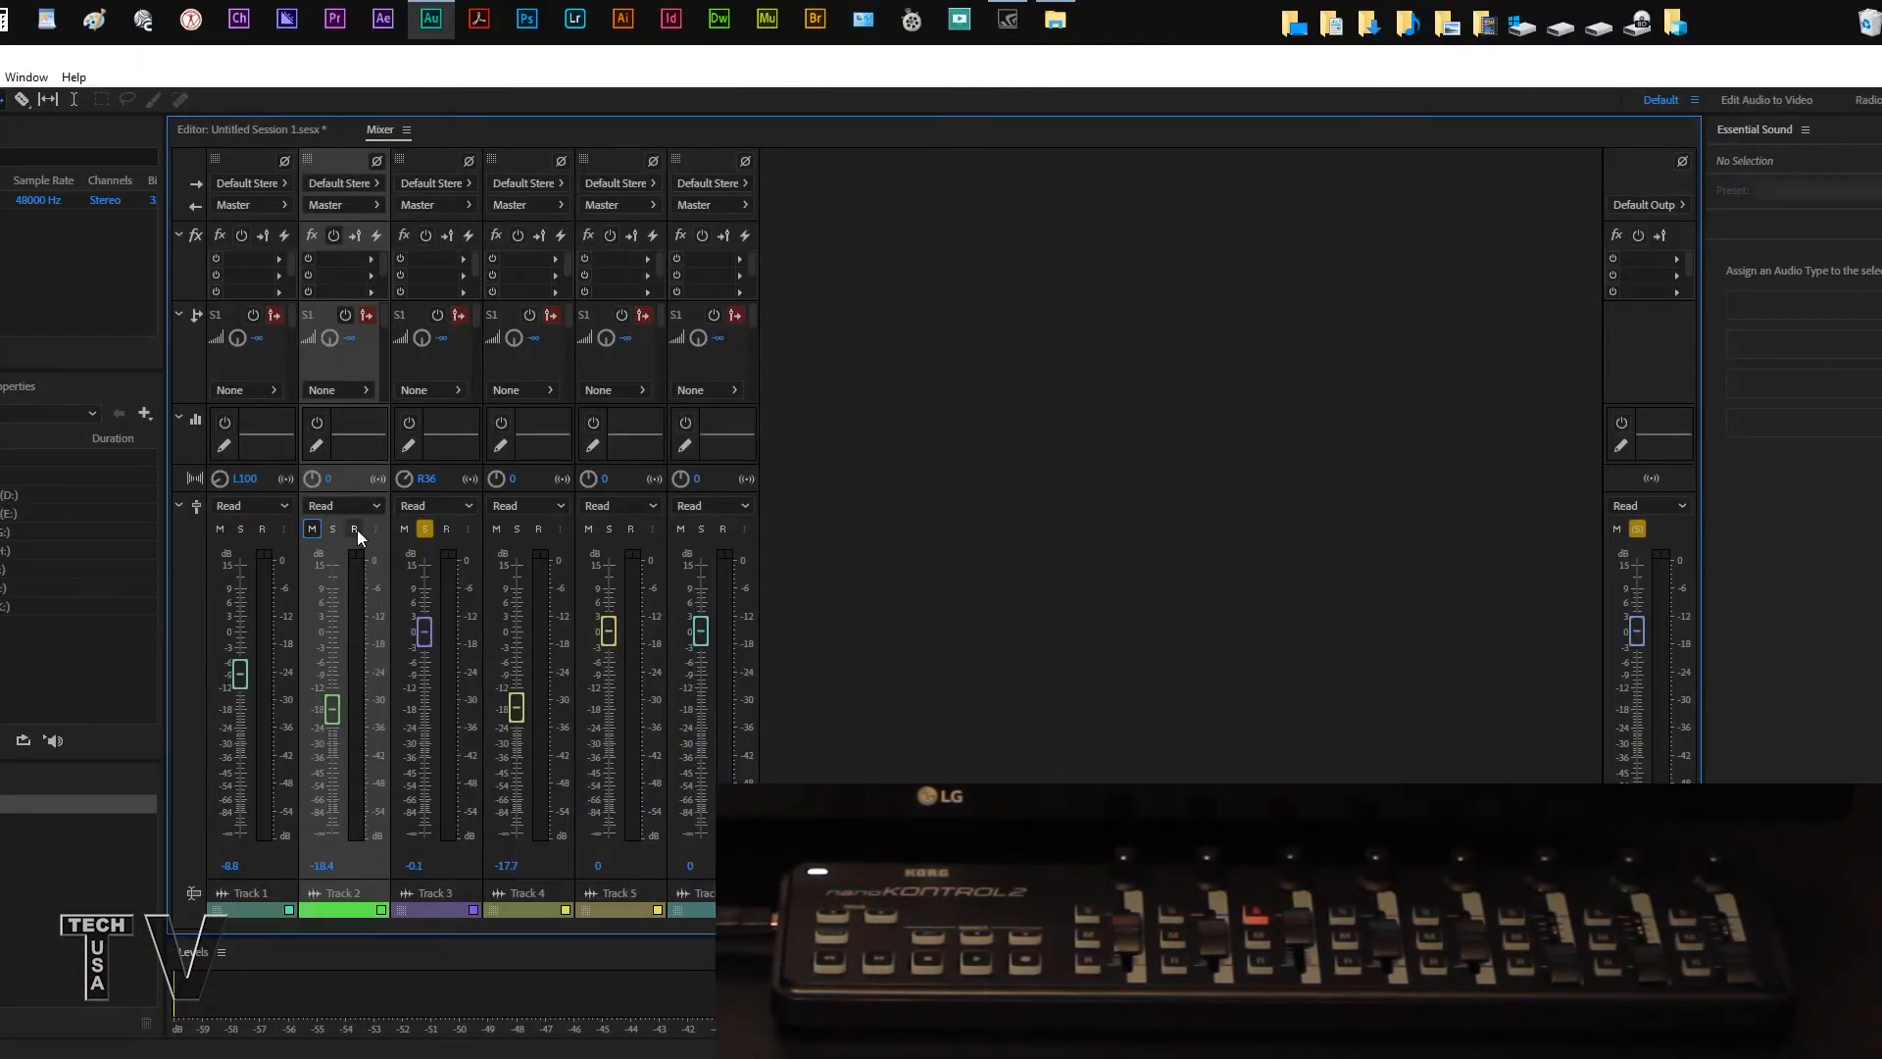
left_click(426, 529)
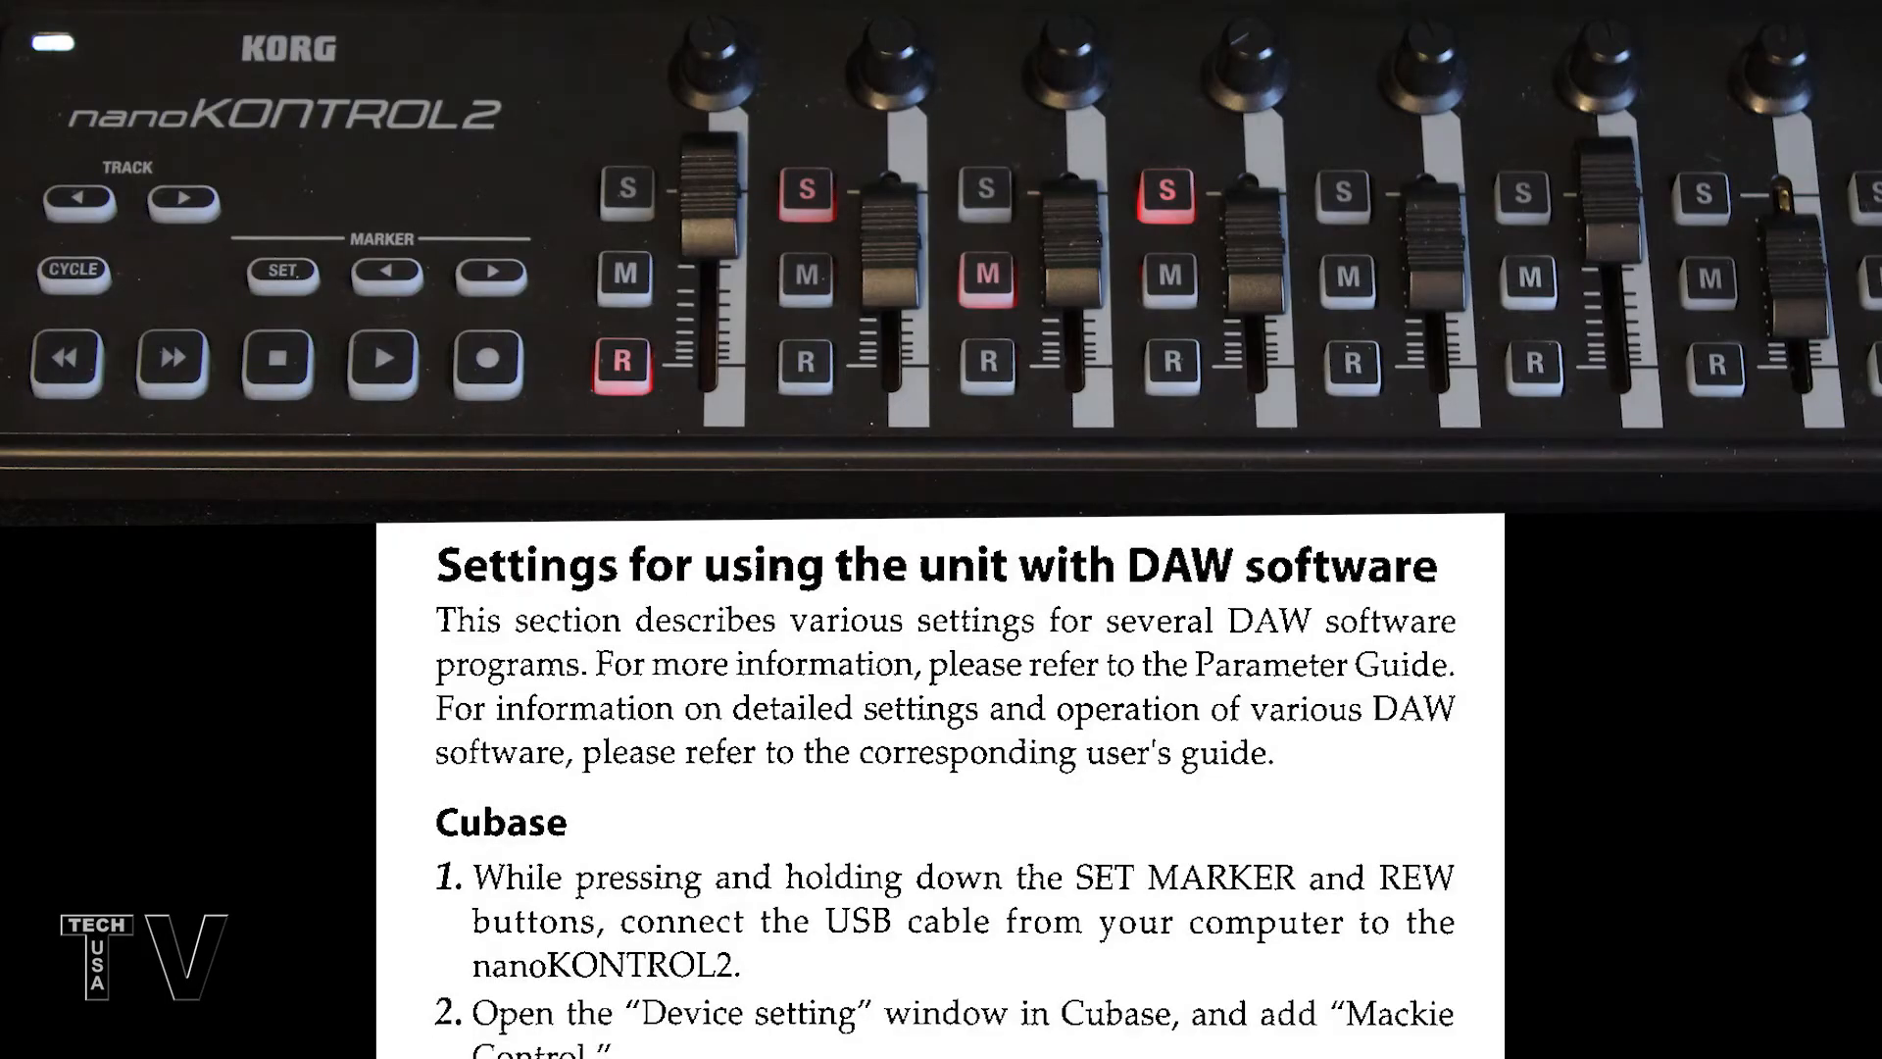
Step: Scroll the Tutorial 03 sequence timeline showing the manual page images
scroll("down", 3)
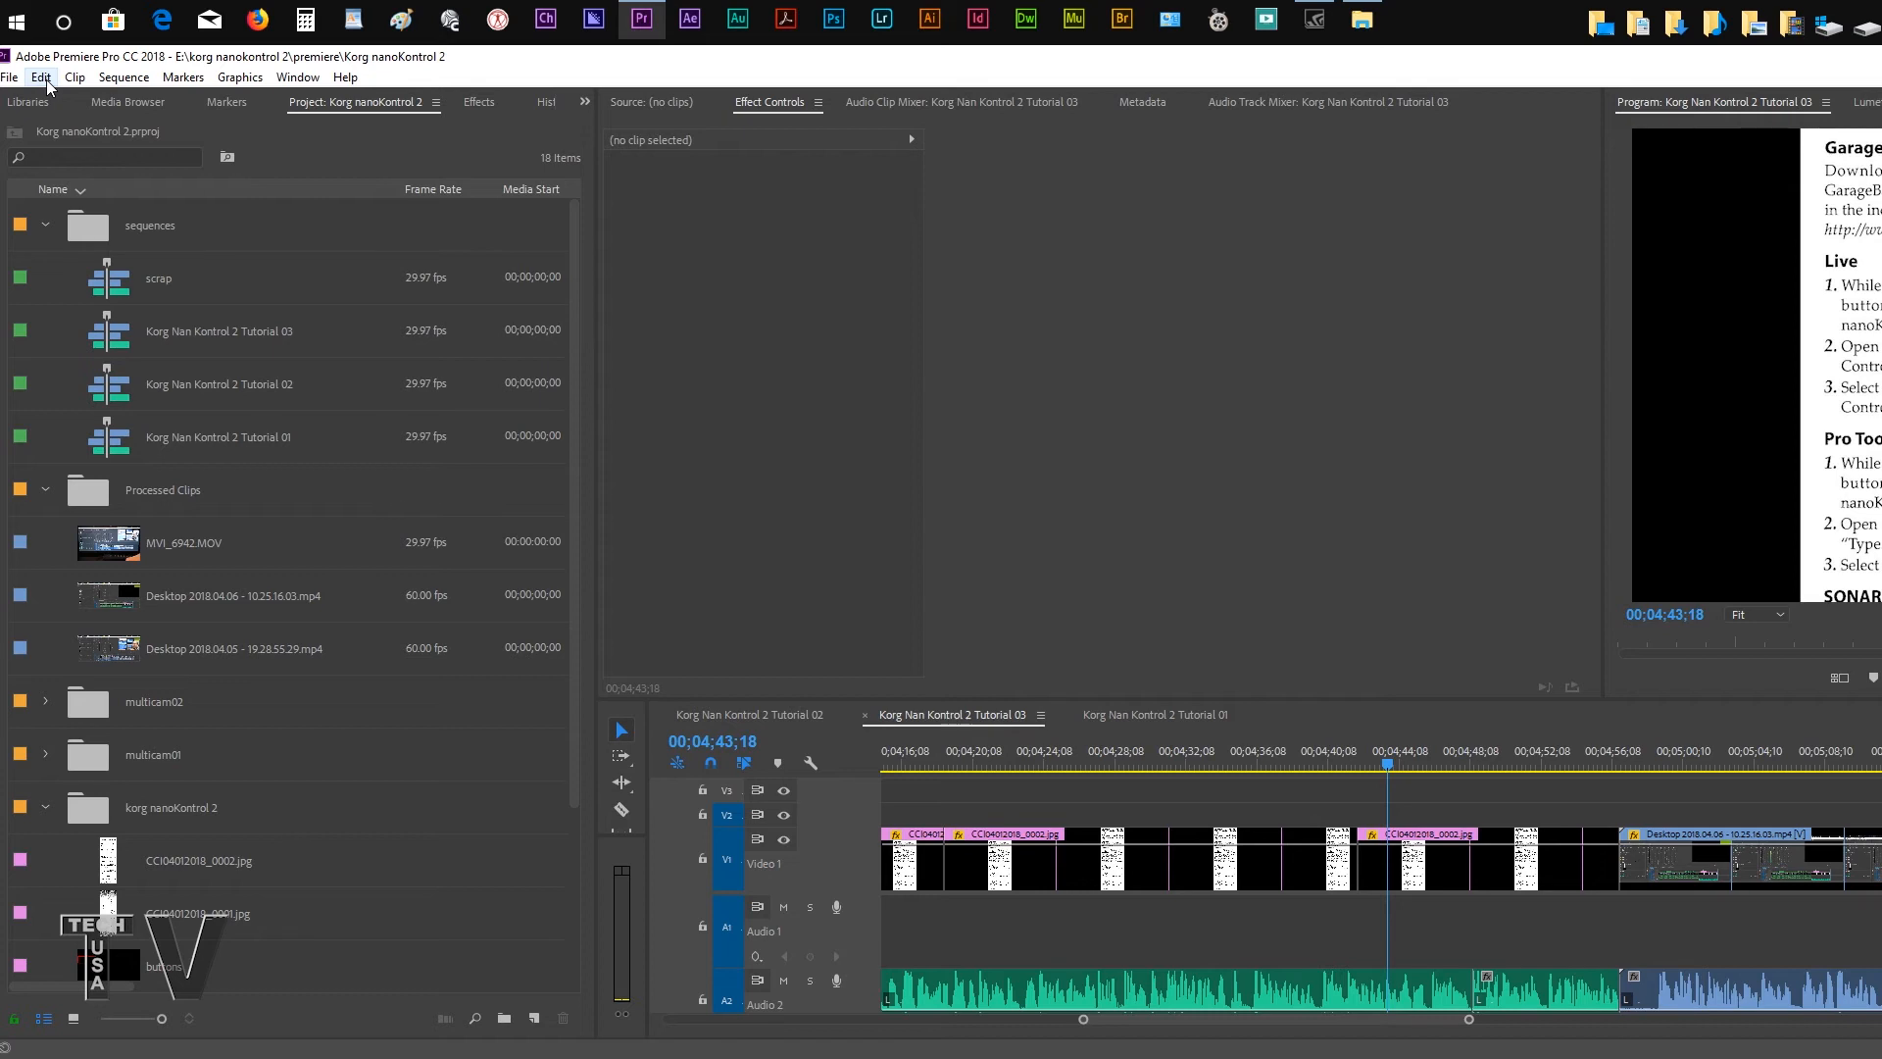
Step: Bring up Premiere Pro's Preferences via the Edit menu, heading to Control Surface
left_click(41, 76)
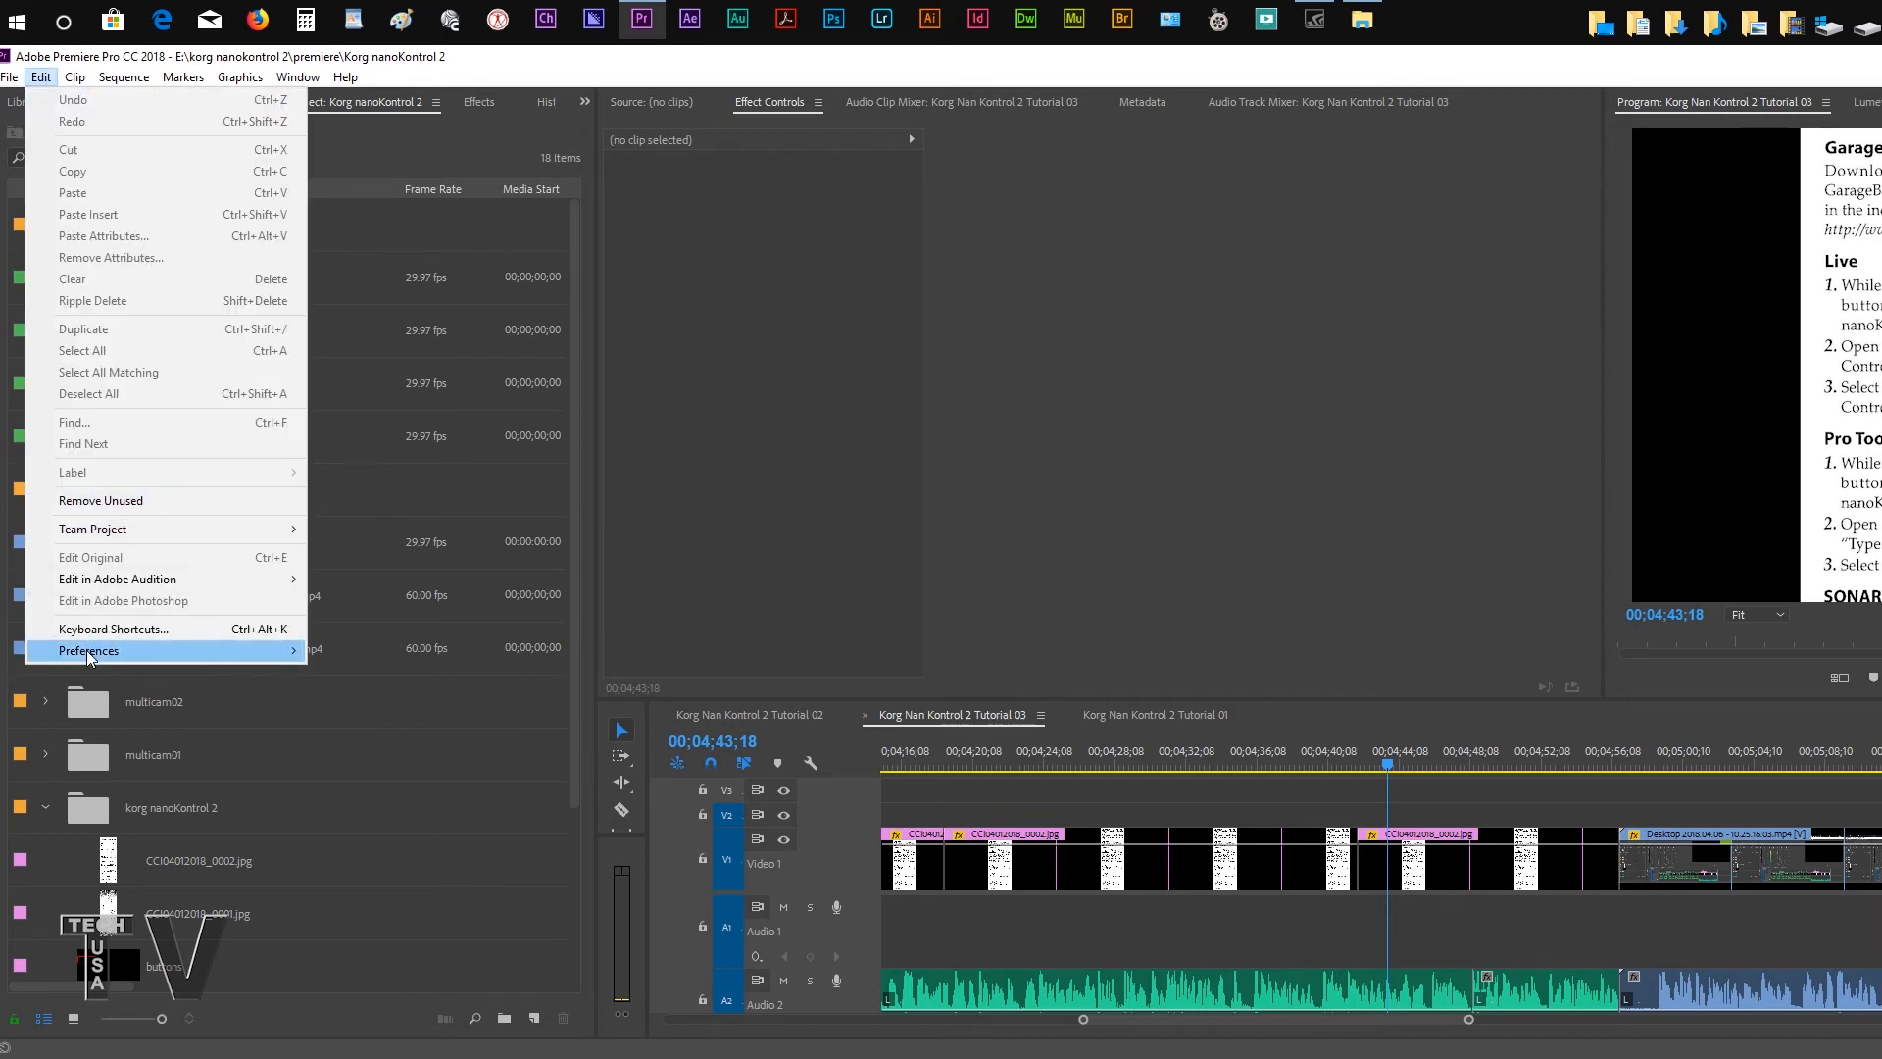
left_click(89, 651)
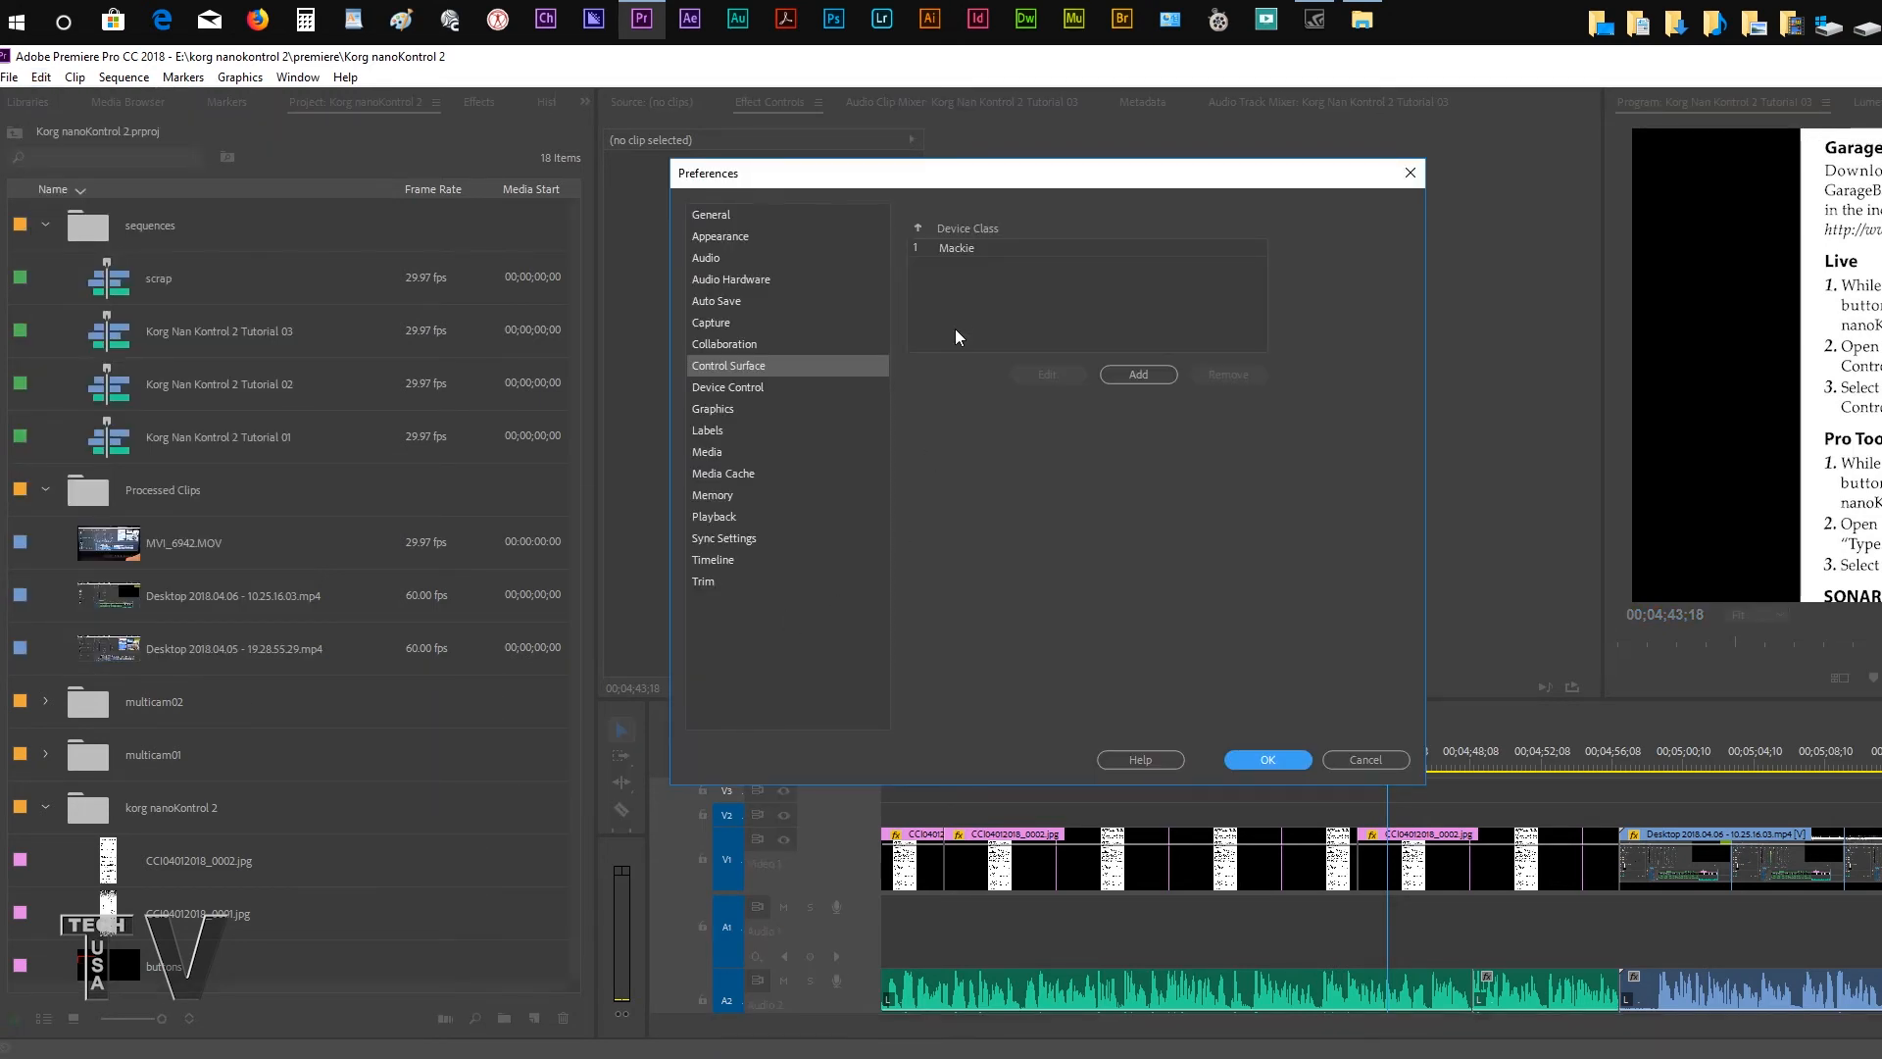
mouse_move(982, 314)
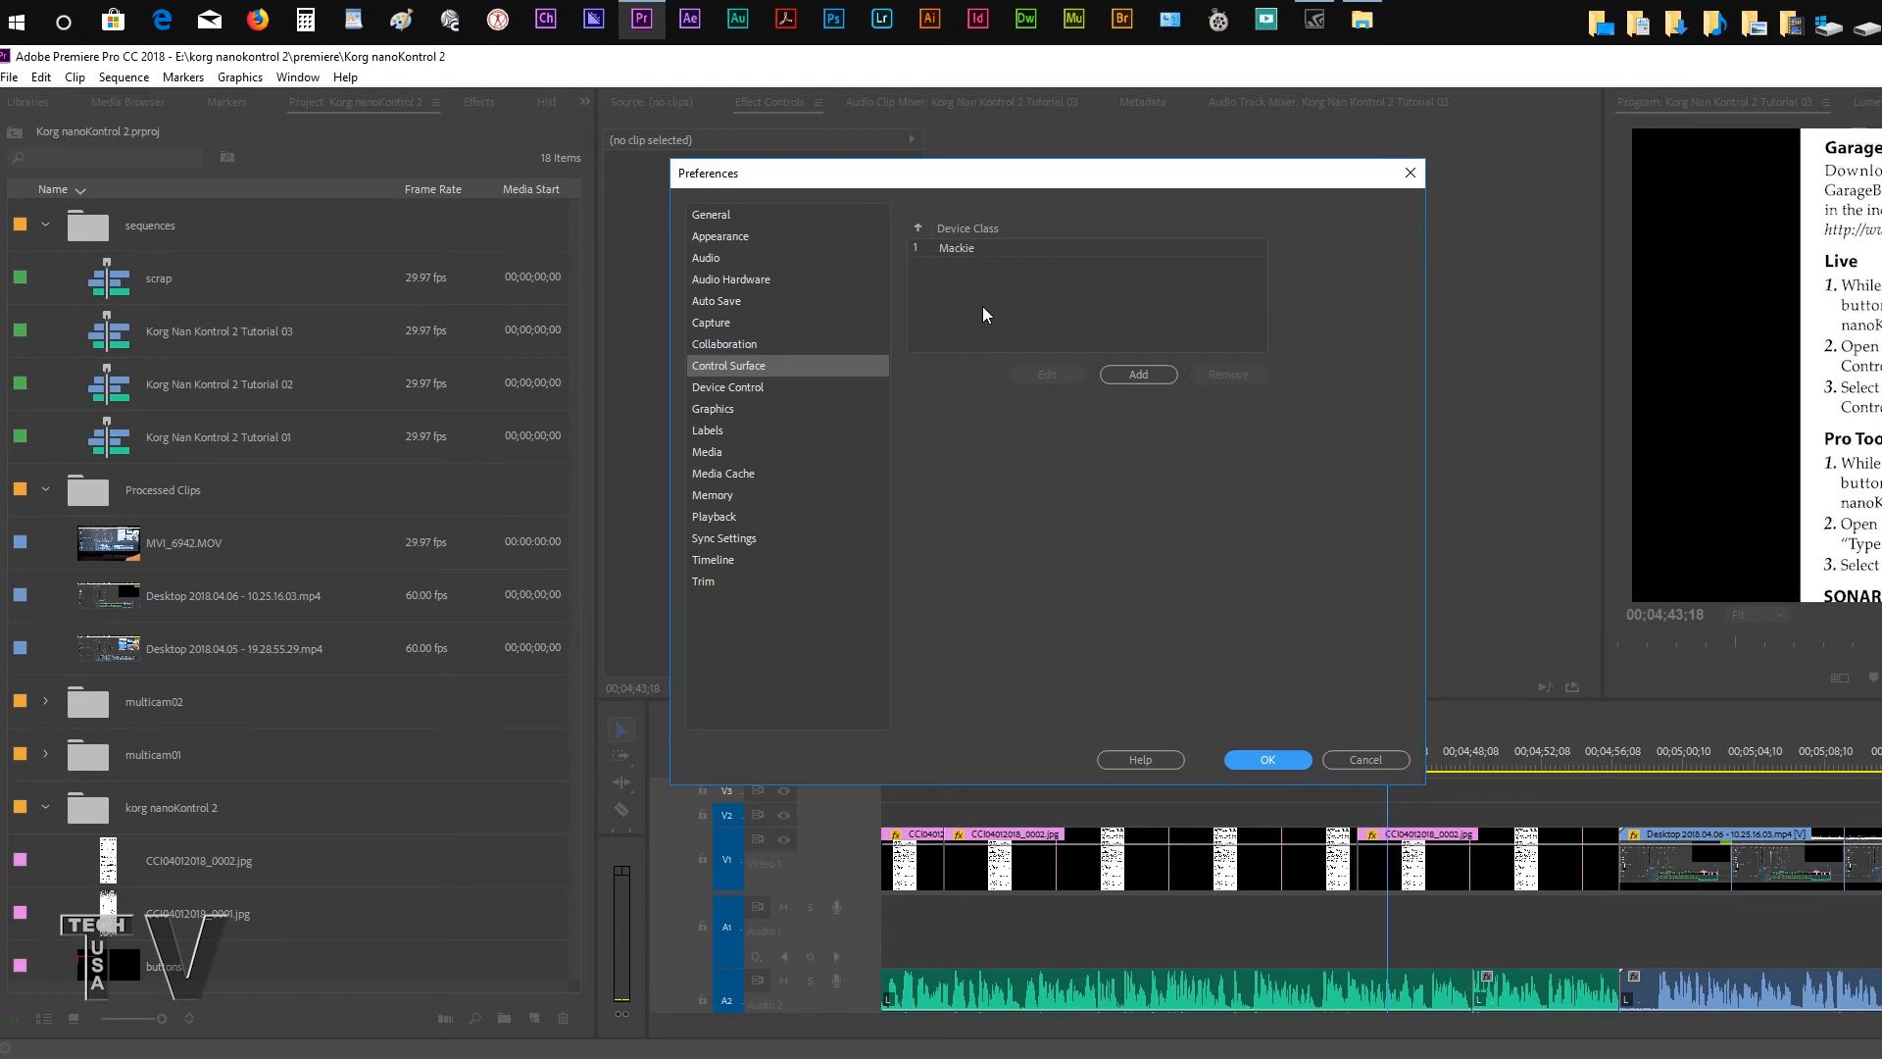
mouse_move(976, 249)
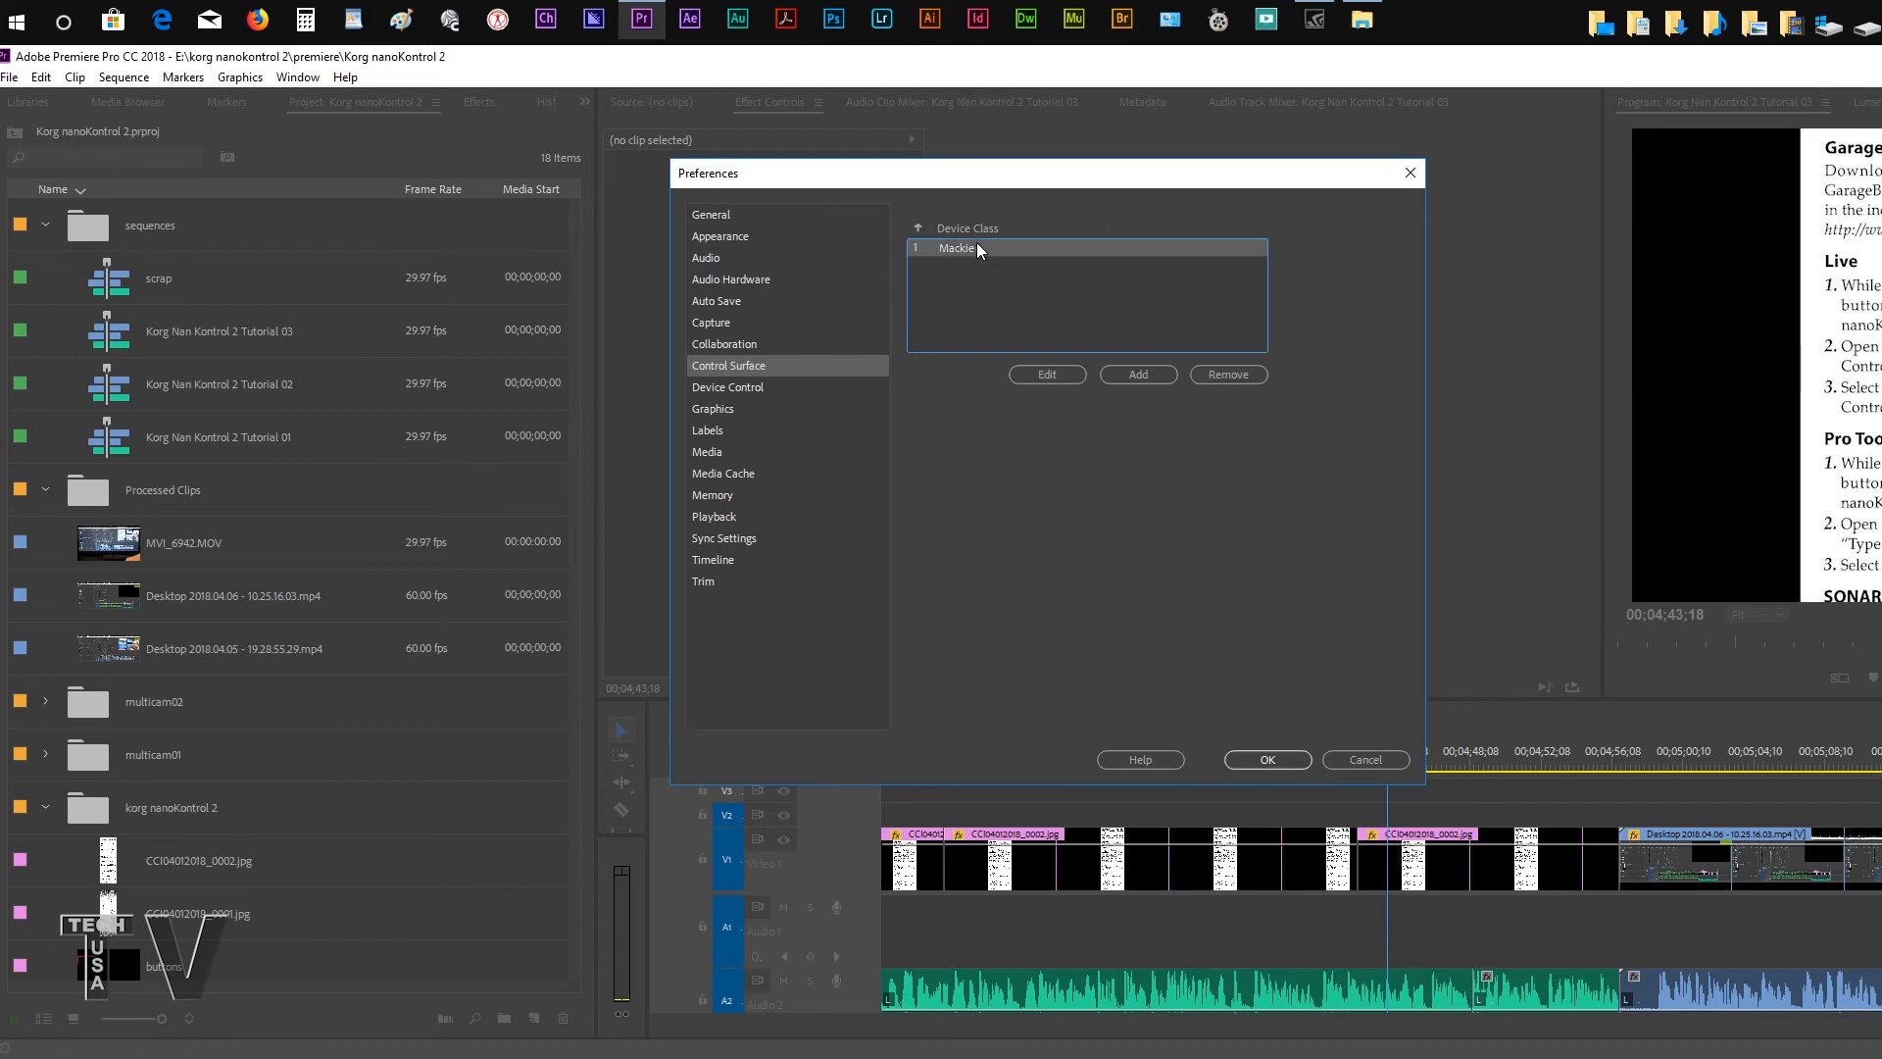
mouse_move(974, 290)
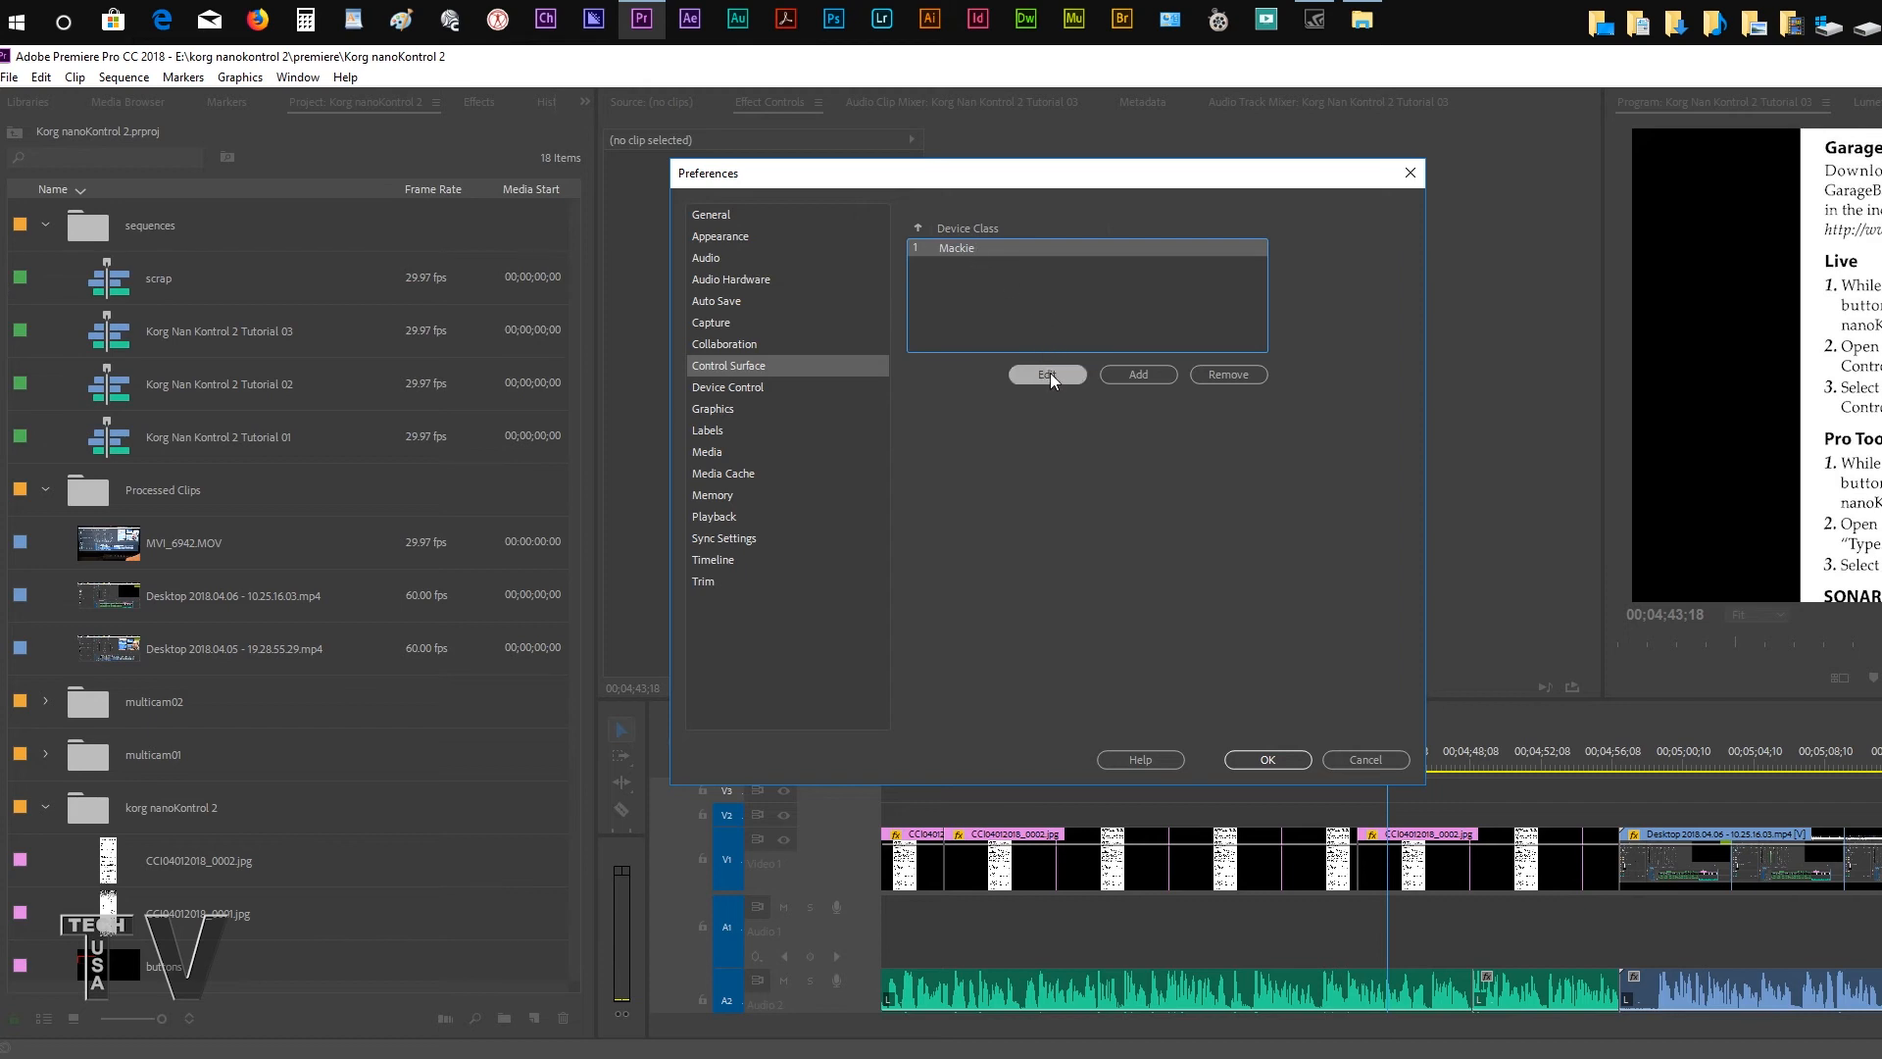
Step: Edit the Mackie Control entry's MIDI devices, setting nanoKONTROL2 as input and output
left_click(1046, 374)
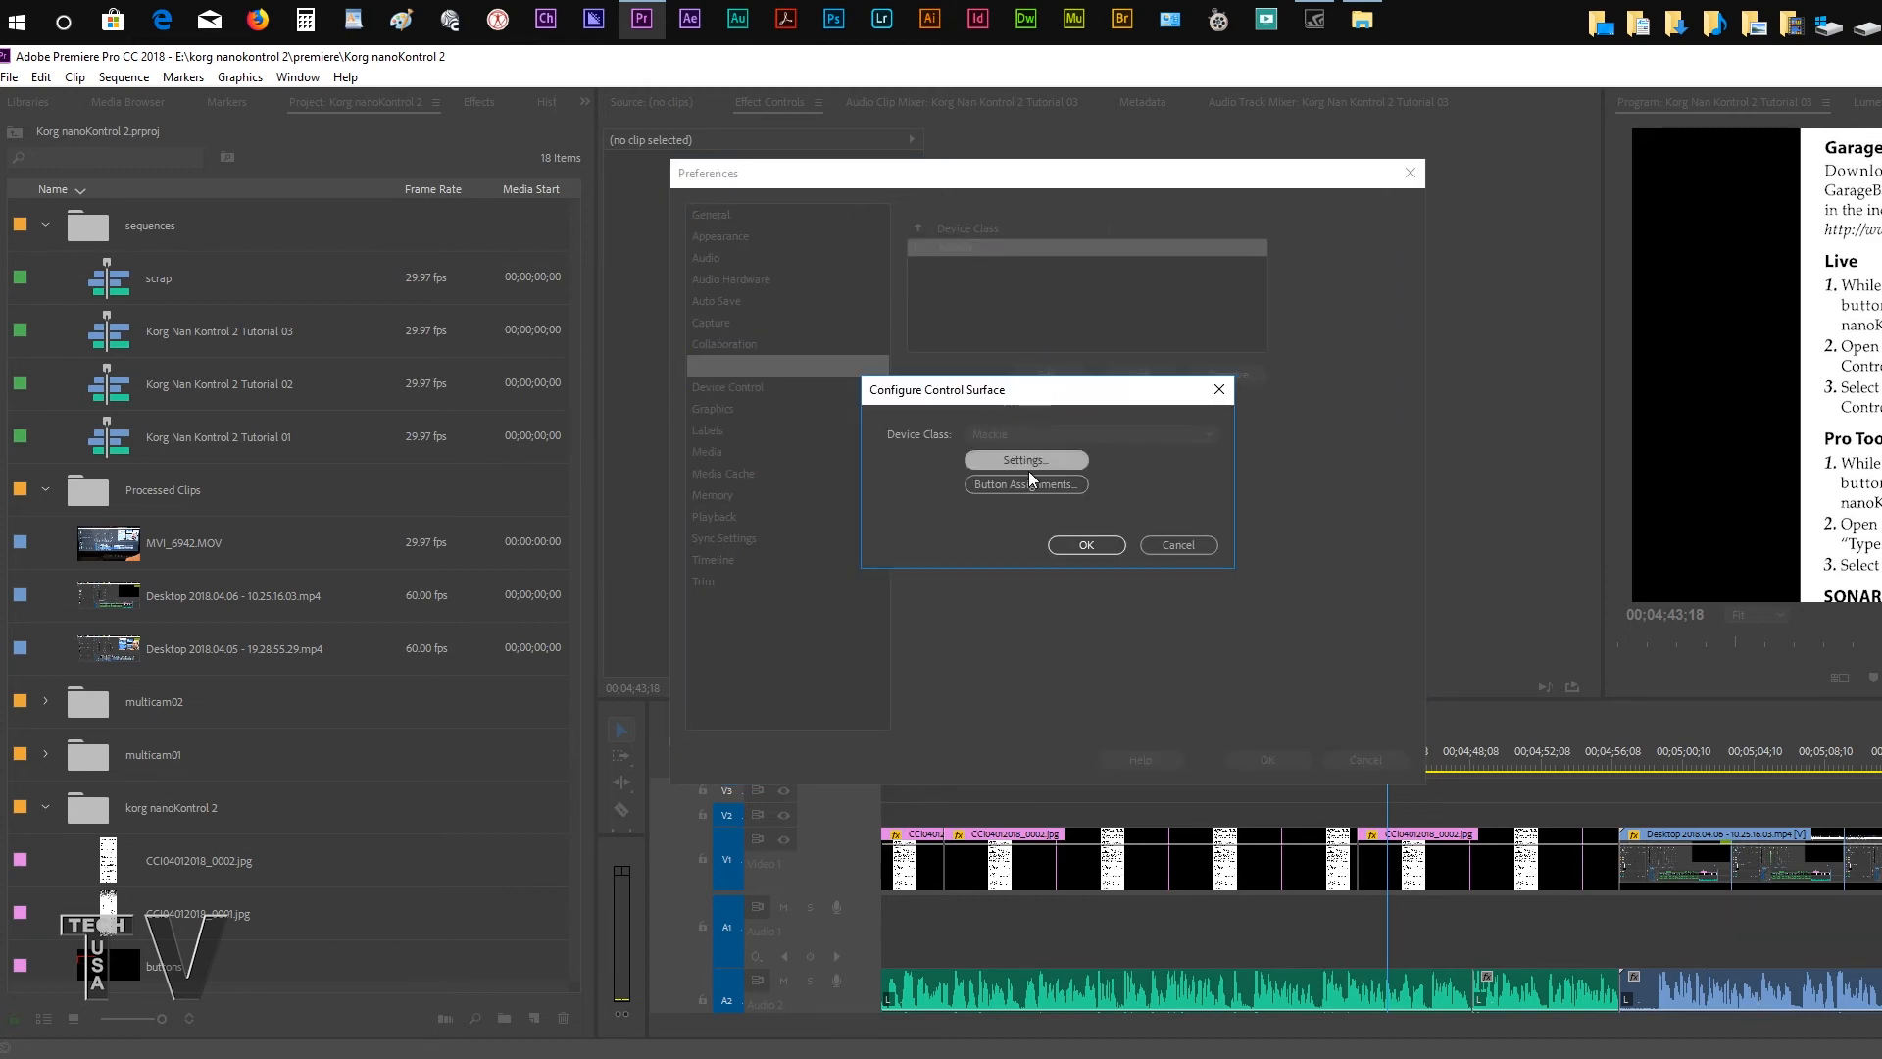
left_click(1023, 459)
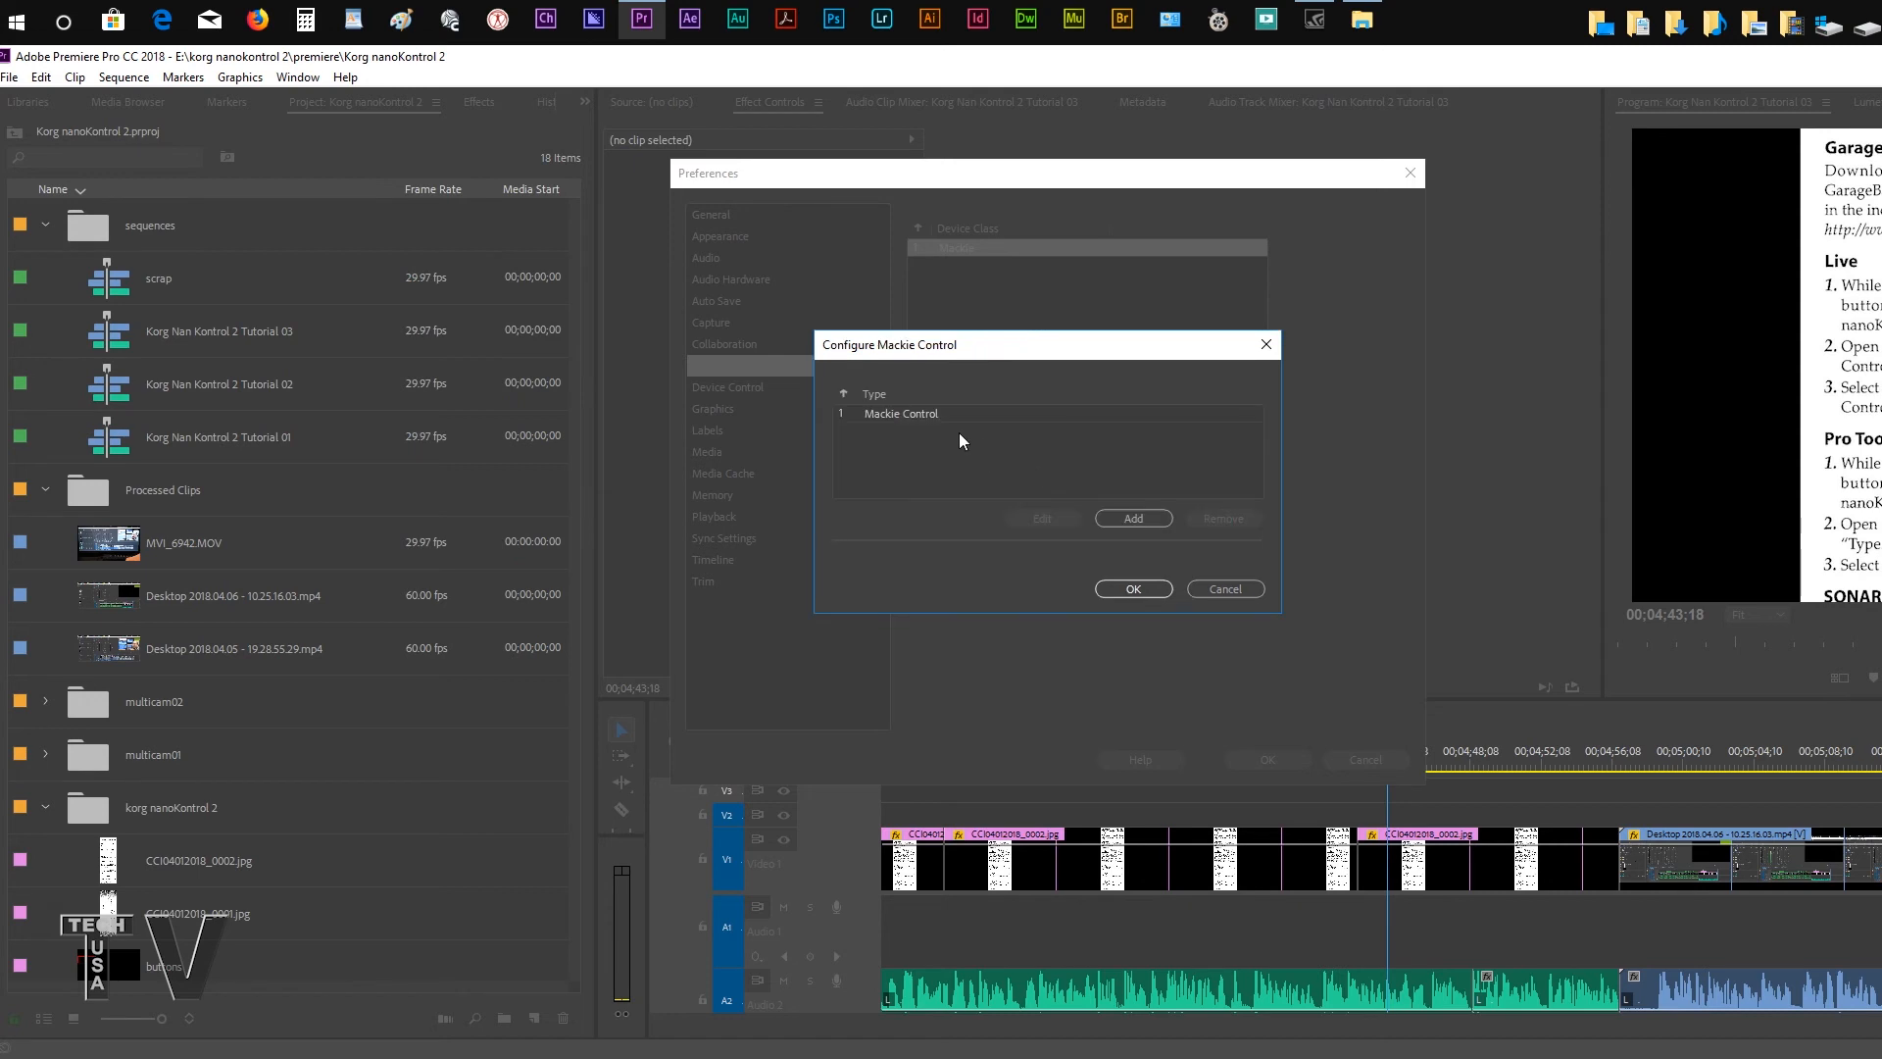
left_click(902, 413)
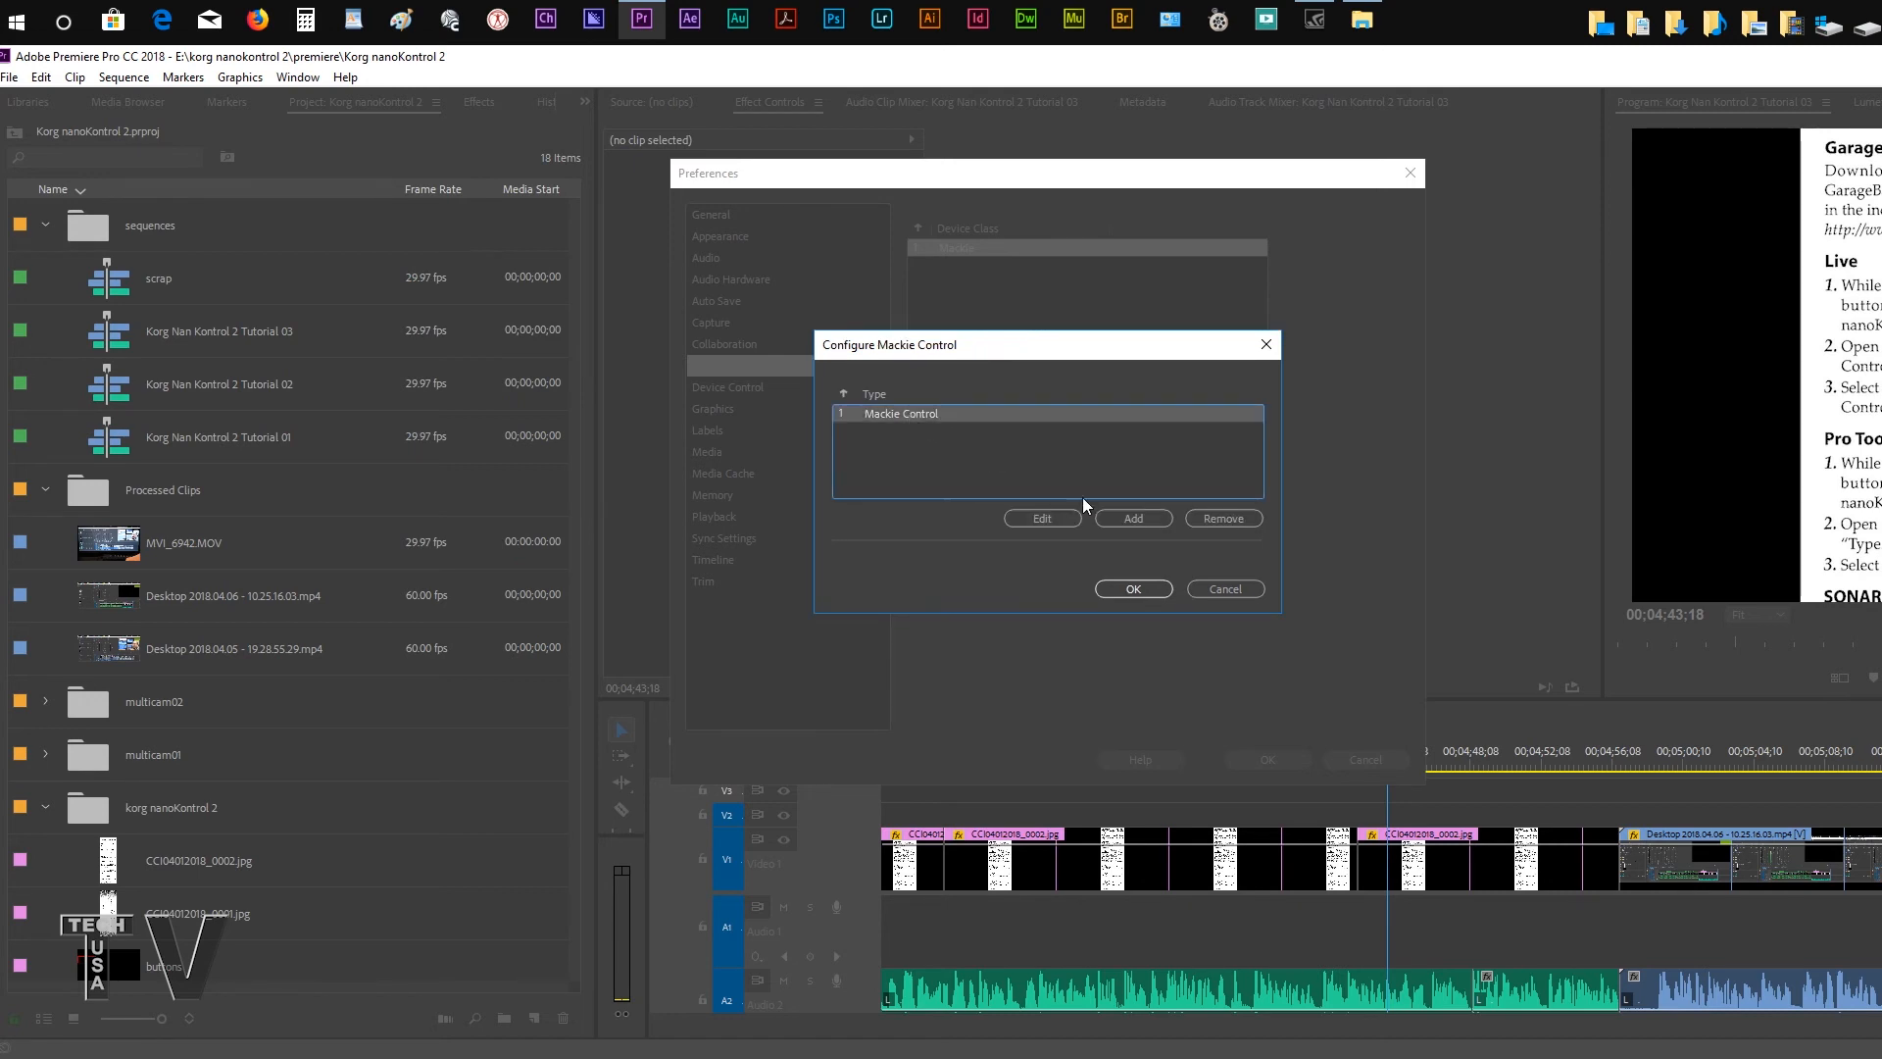
left_click(1040, 518)
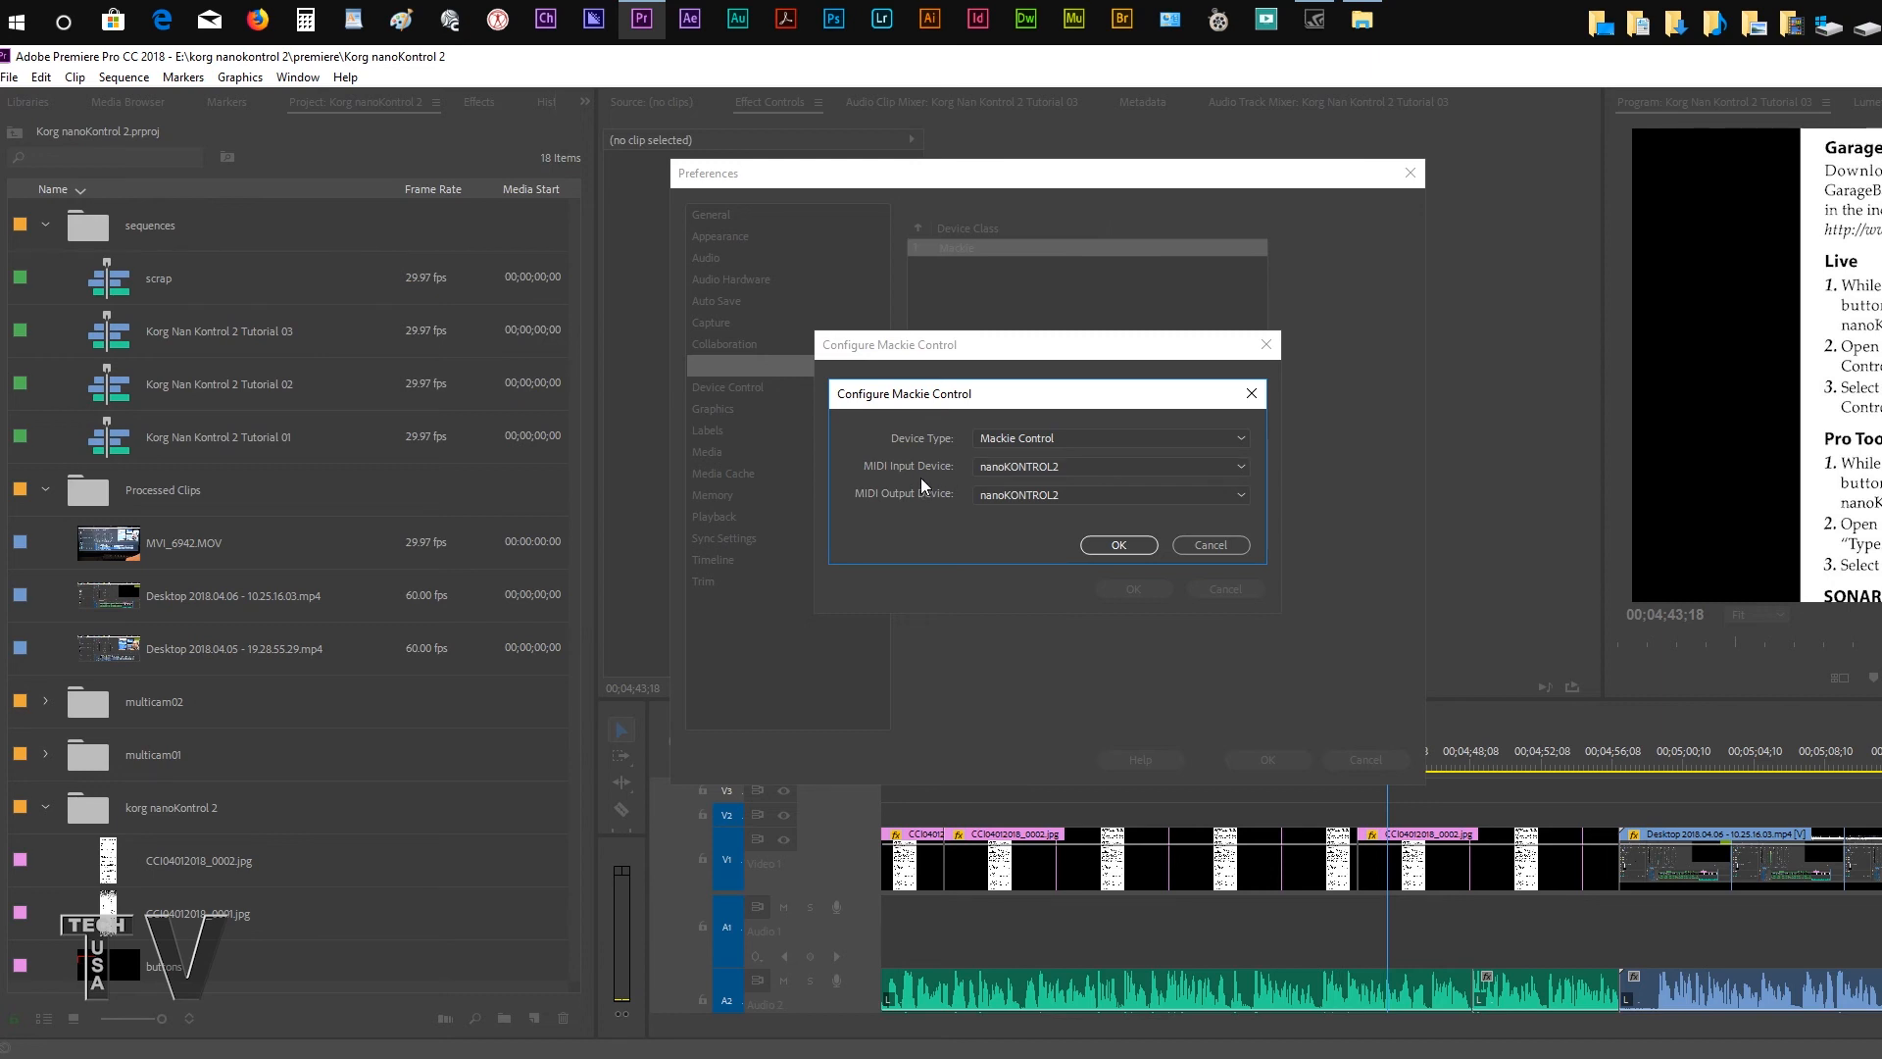
mouse_move(1060, 547)
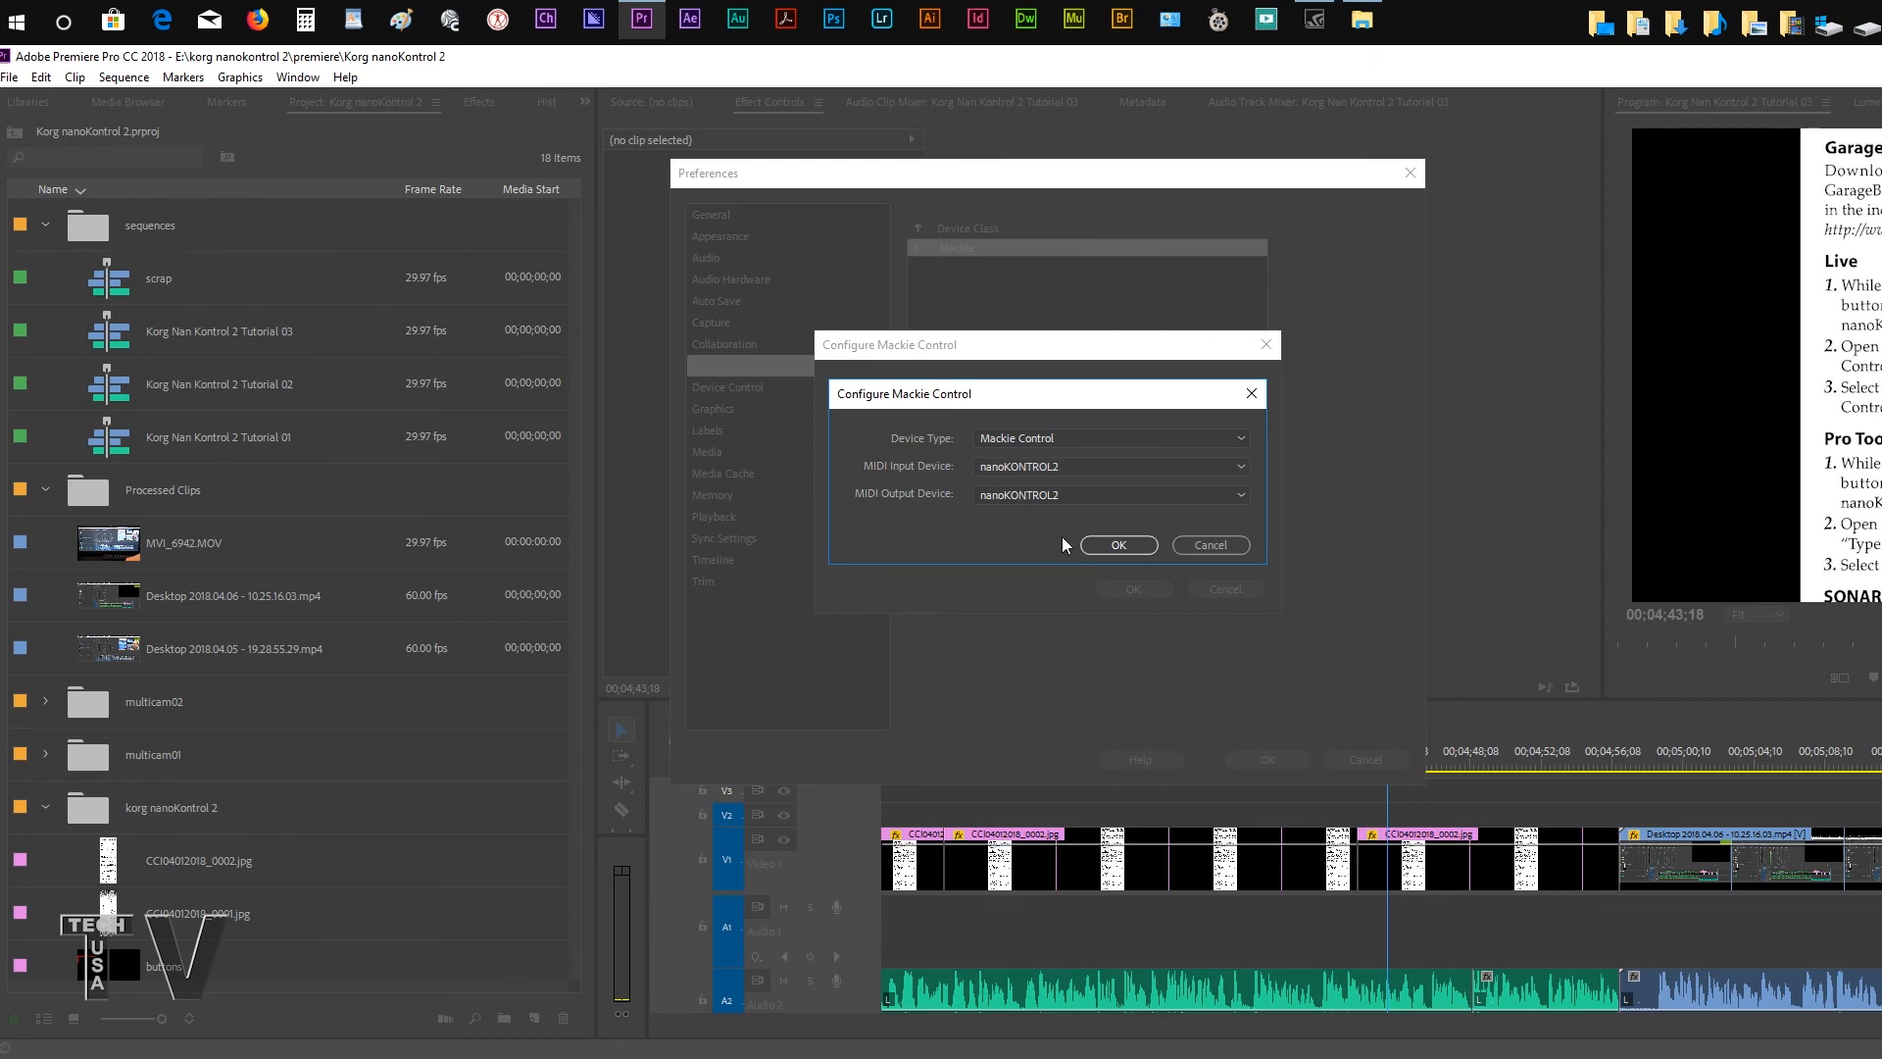